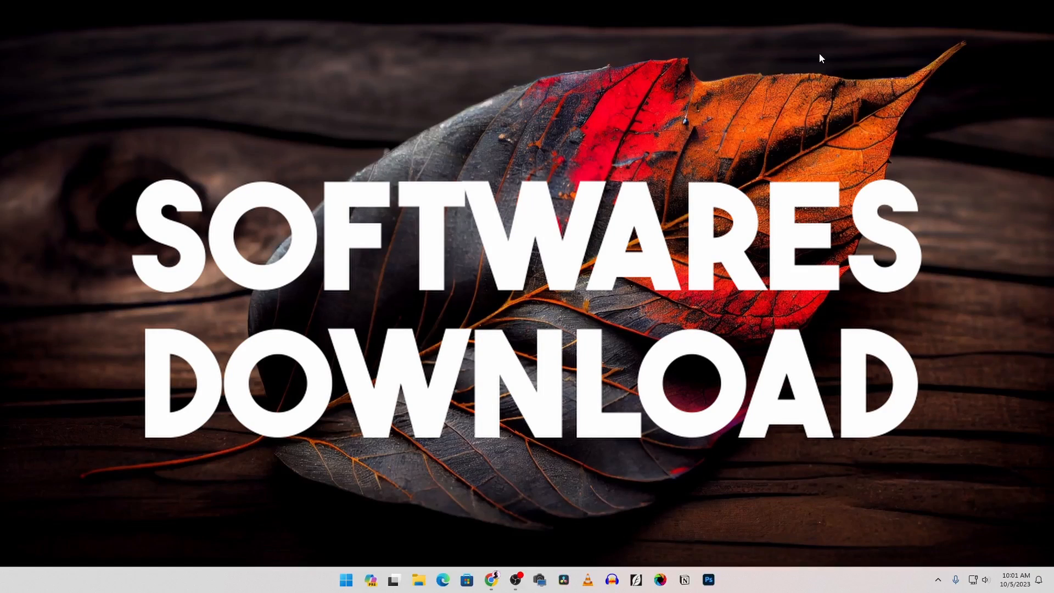
Launch Chrome and search 'pikvm download' to reach pikvm.org/download
click(490, 580)
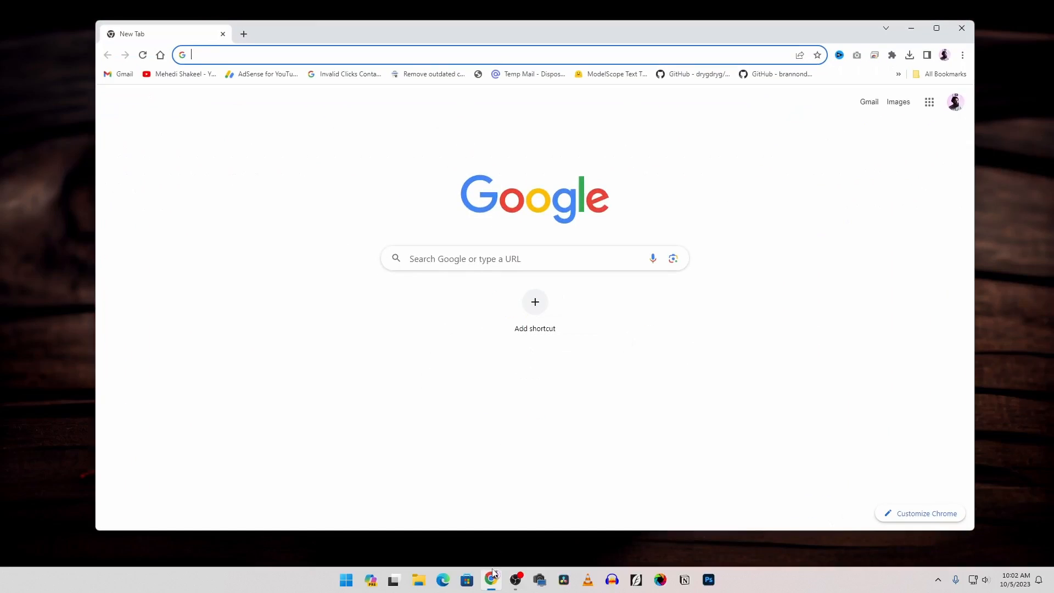
mouse_move(441, 277)
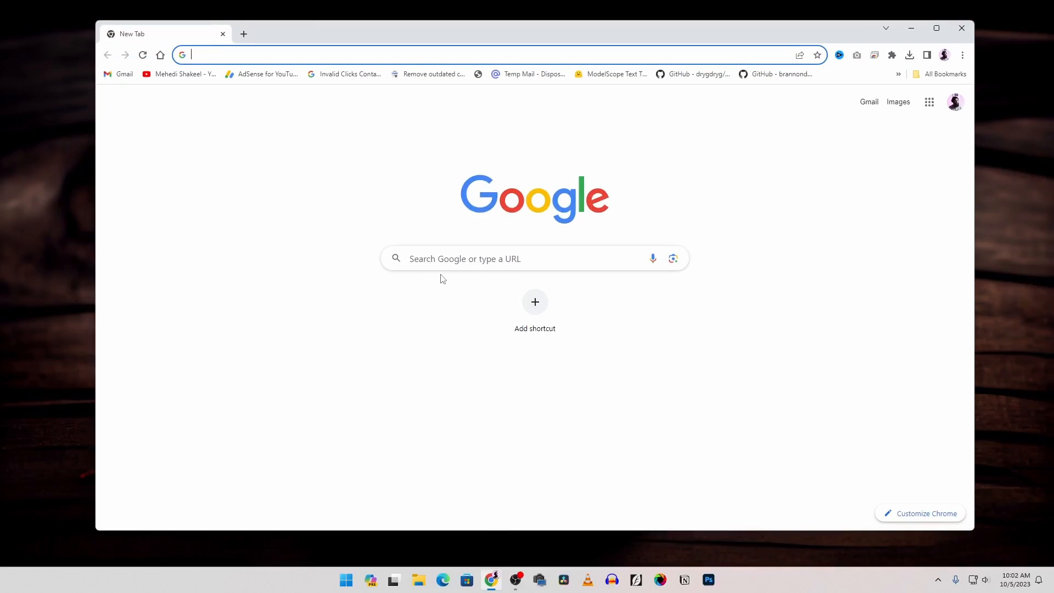
text(pikvm do)
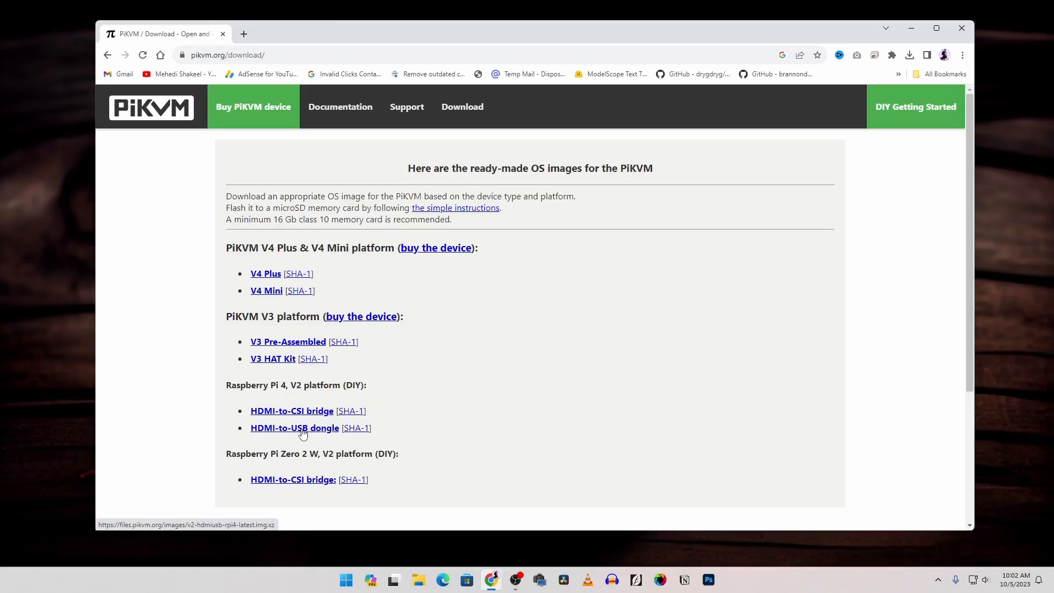
mouse_move(312, 432)
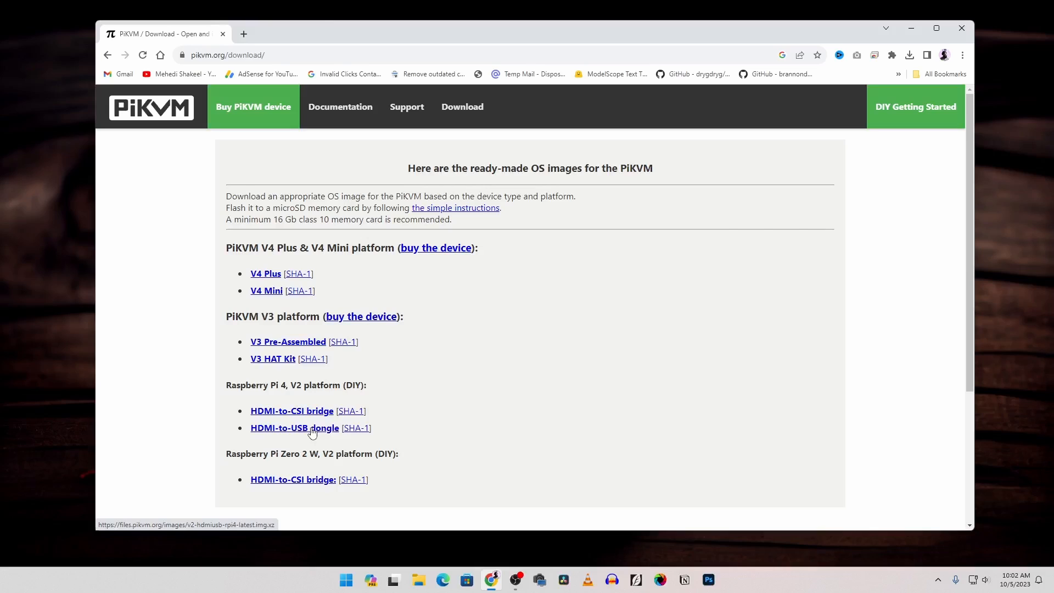
mouse_move(321, 412)
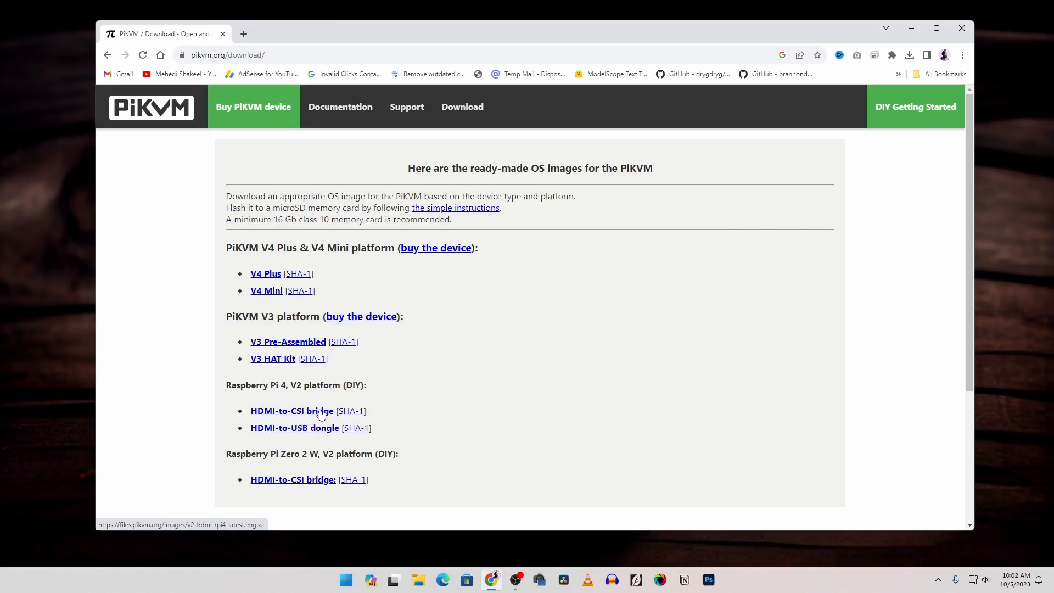
mouse_move(284, 436)
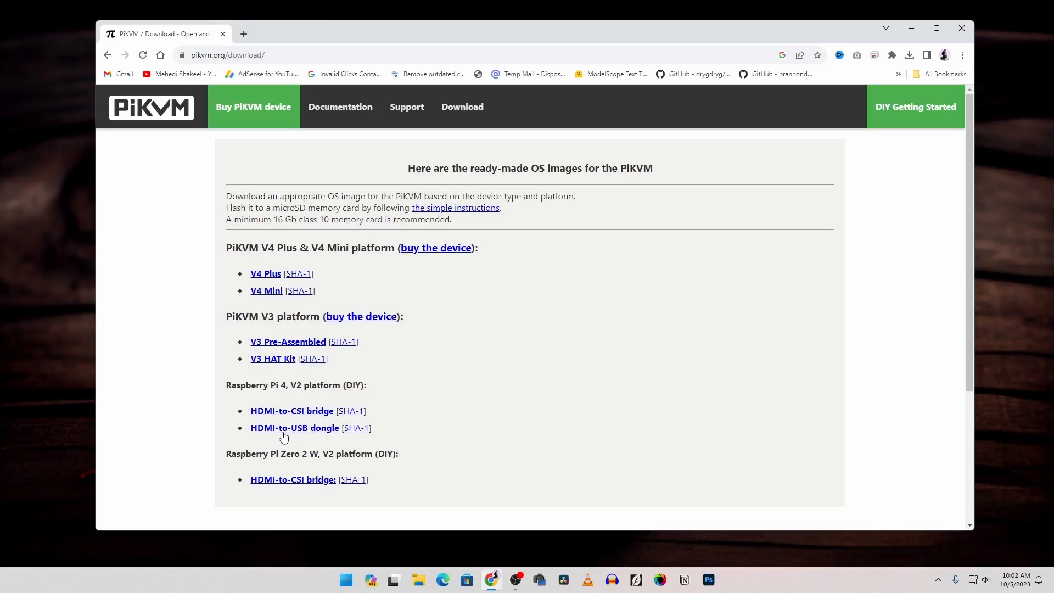
mouse_move(318, 429)
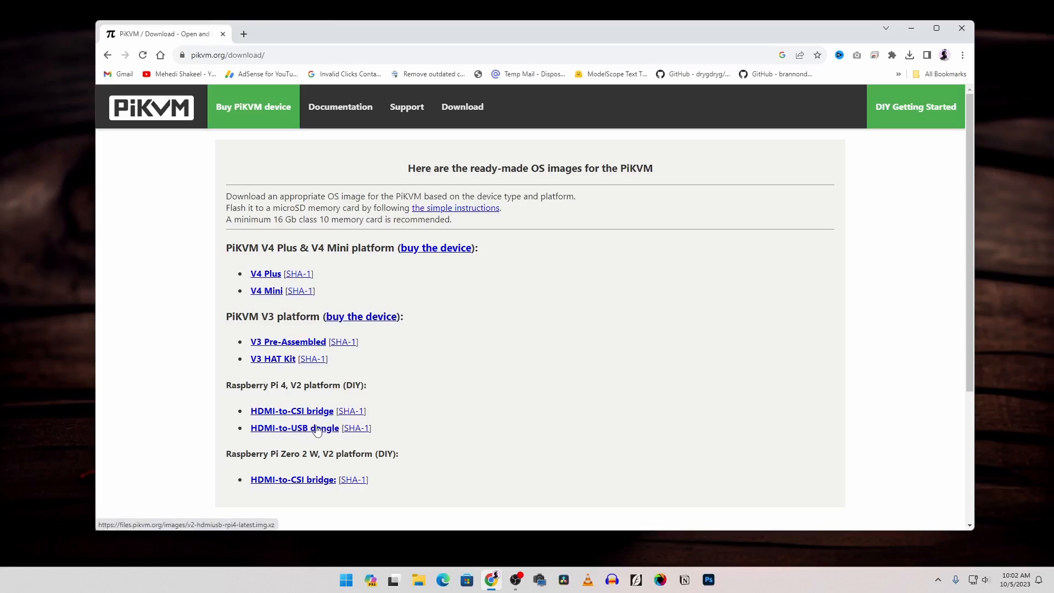
mouse_move(228, 387)
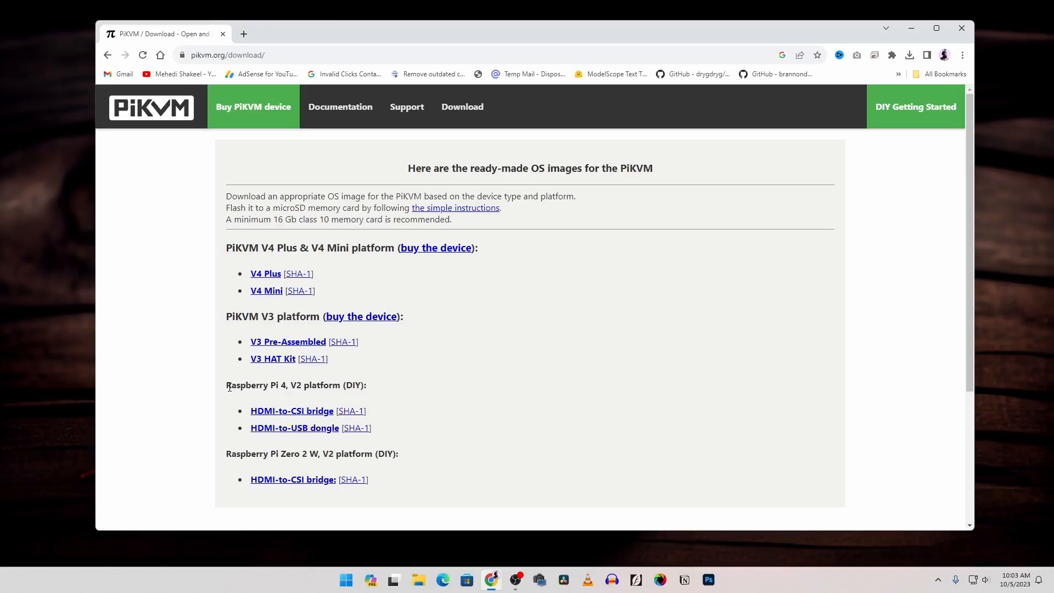
mouse_move(293, 399)
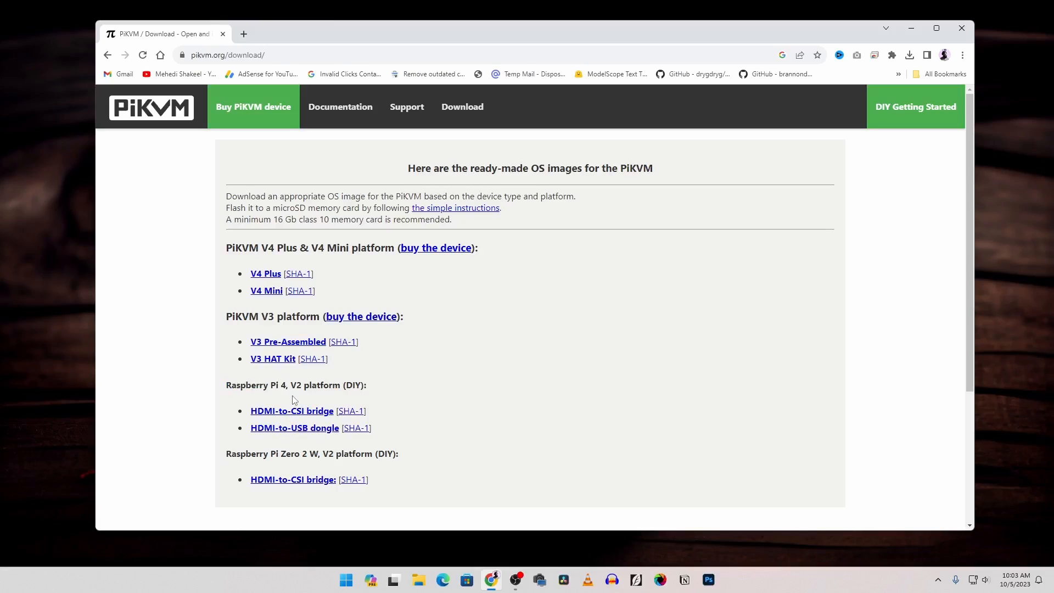
mouse_move(287, 428)
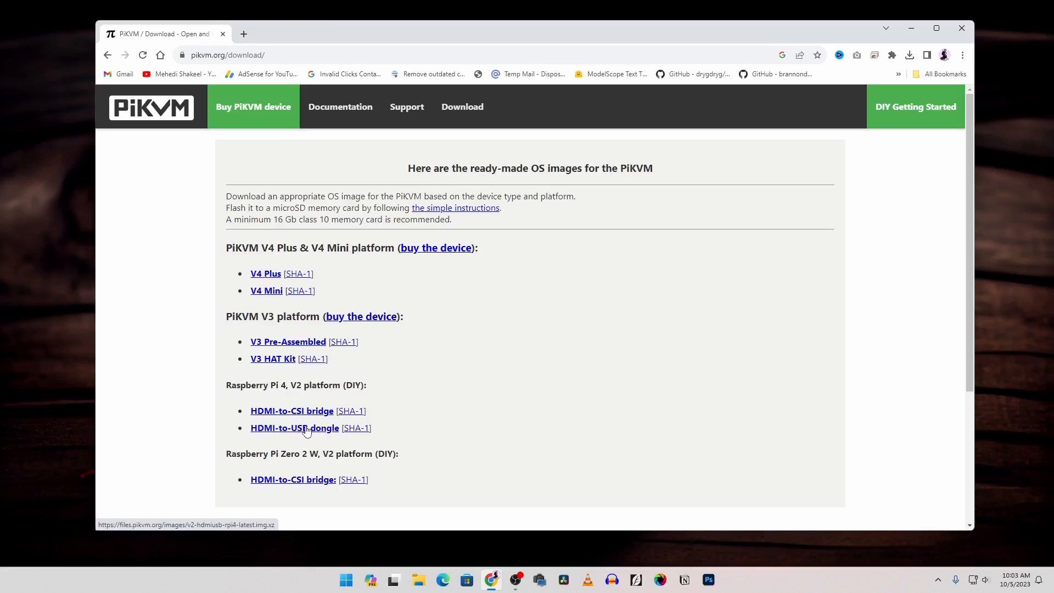
In a new tab, search 'raspberry pi imager' and open the Raspberry Pi OS software page
click(243, 34)
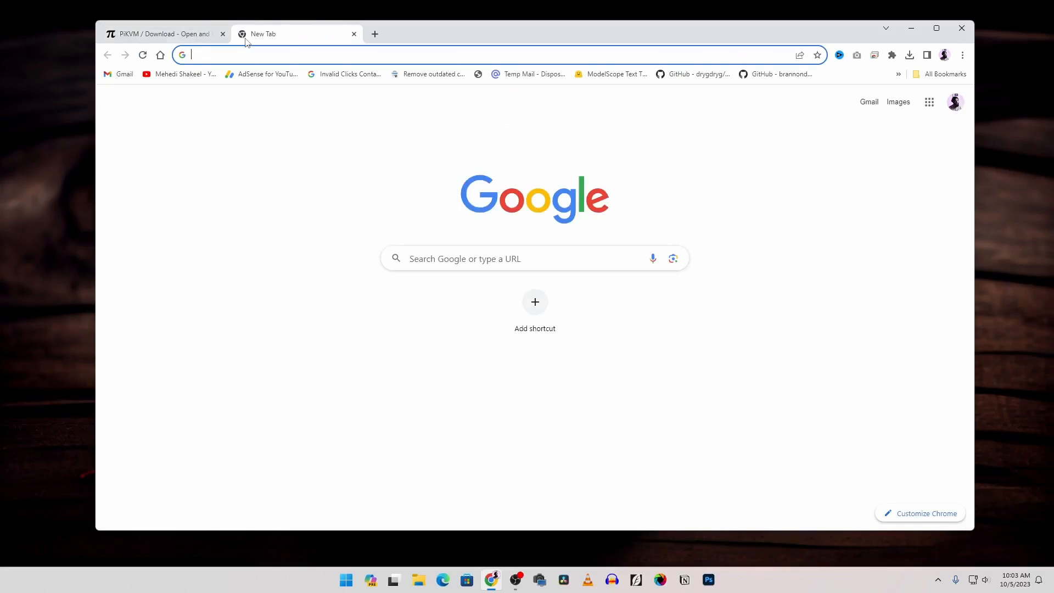
text(raspbery)
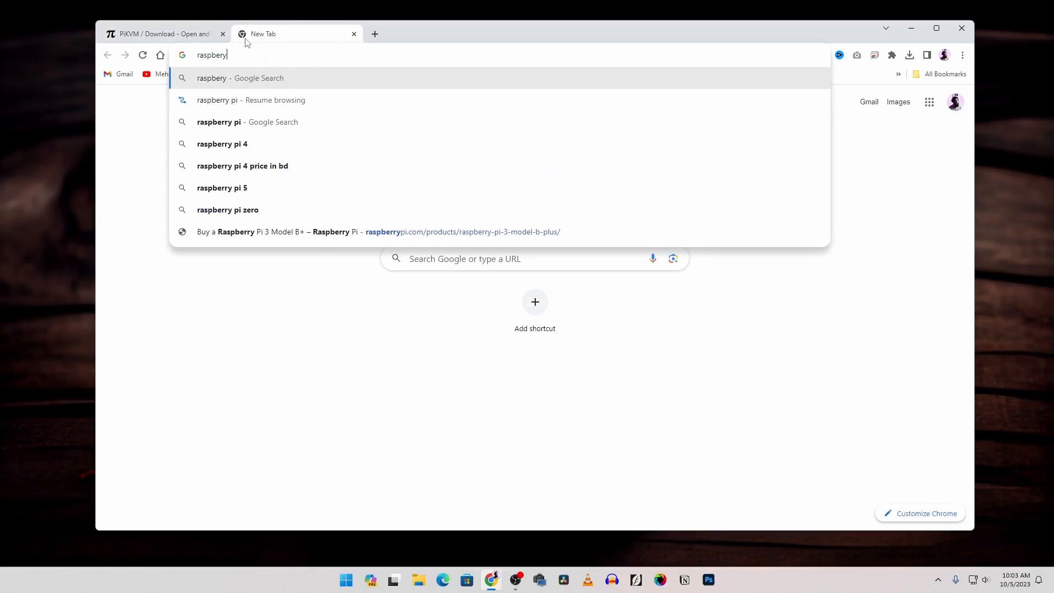
text(raspberry pi imager)
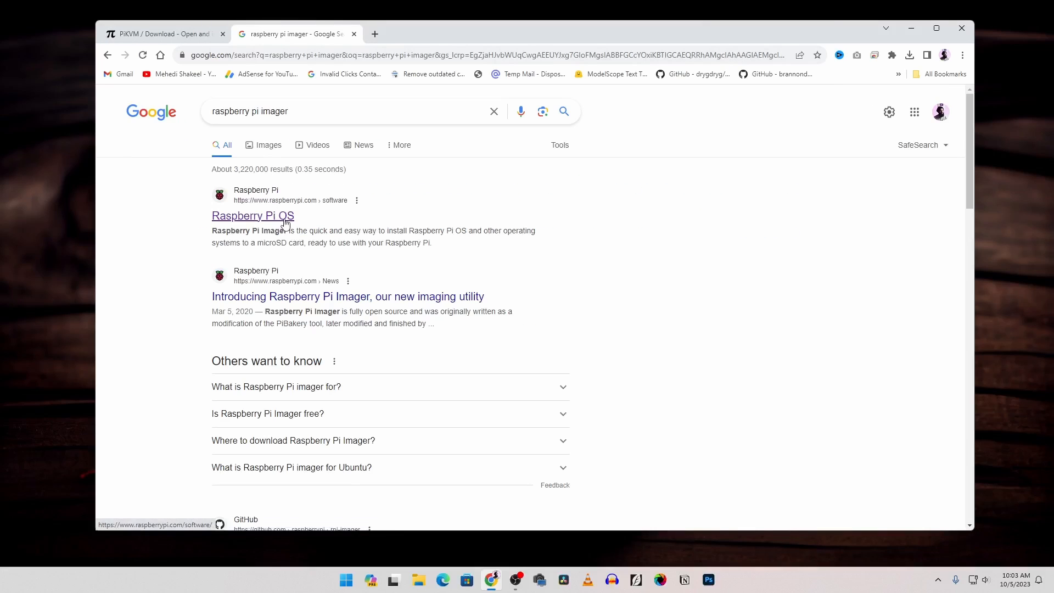
click(252, 215)
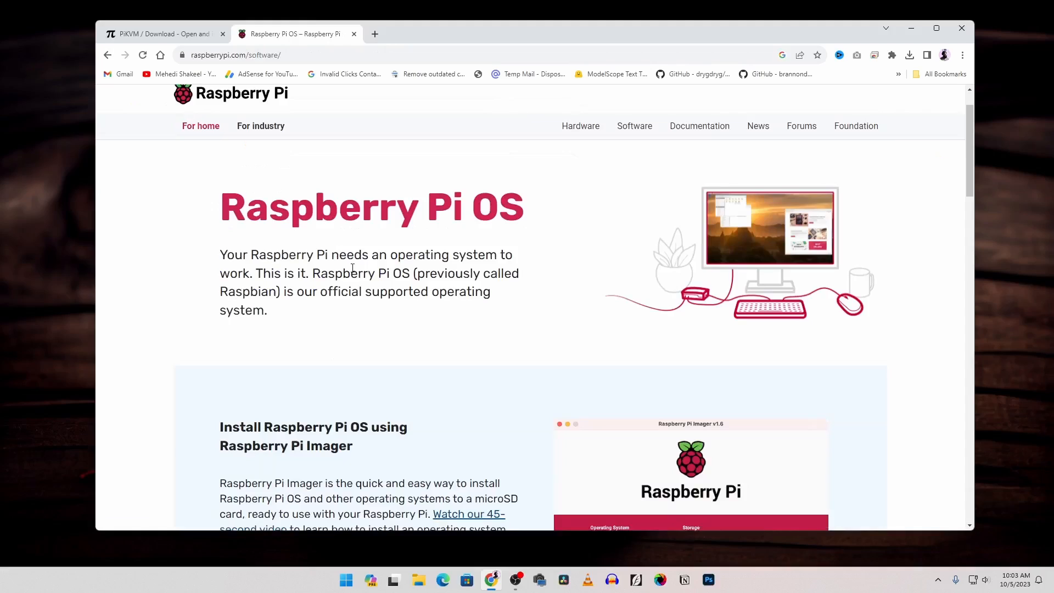
scroll(down, 3)
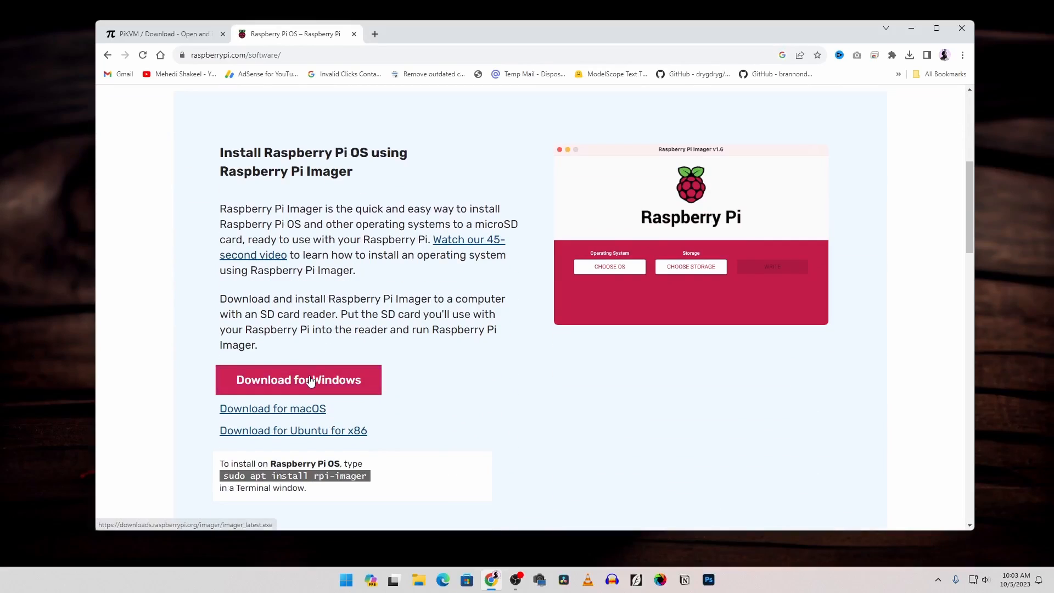
mouse_move(331, 387)
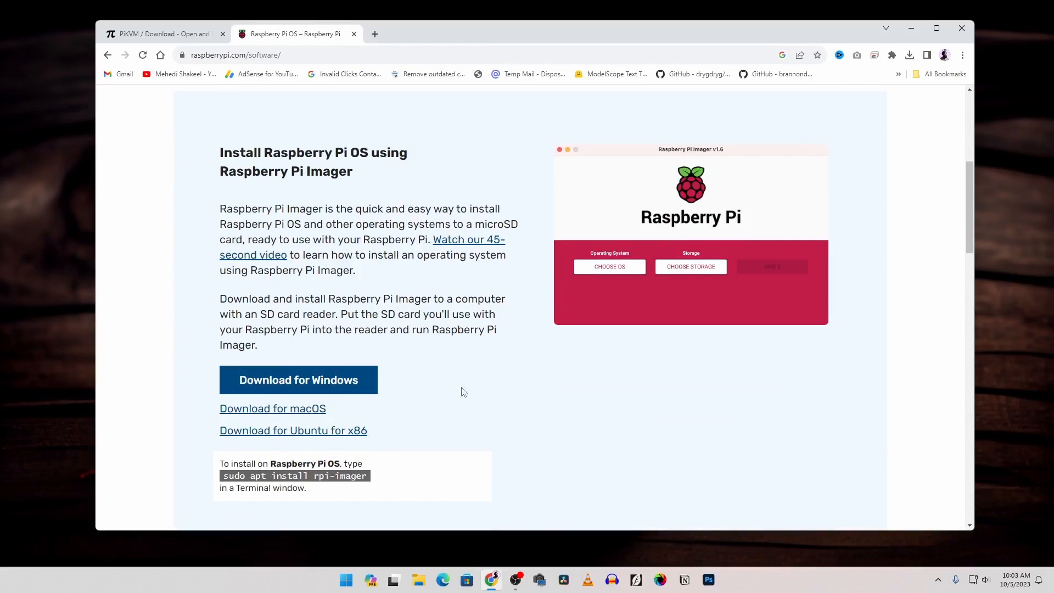
mouse_move(492, 394)
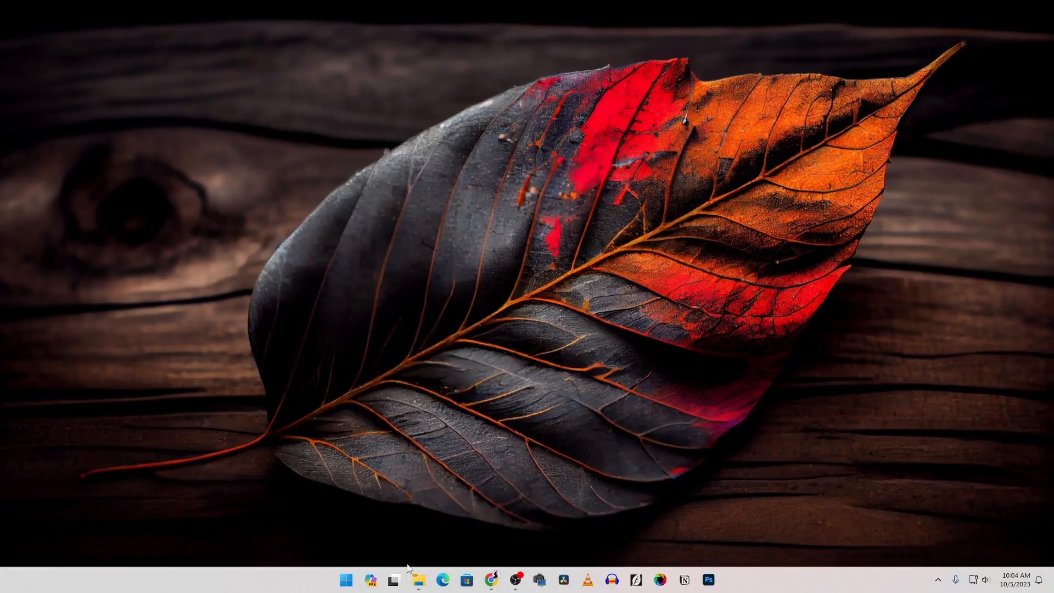
Run imager_1.7.5.exe from the Downloads folder to install Raspberry Pi Imager
click(419, 580)
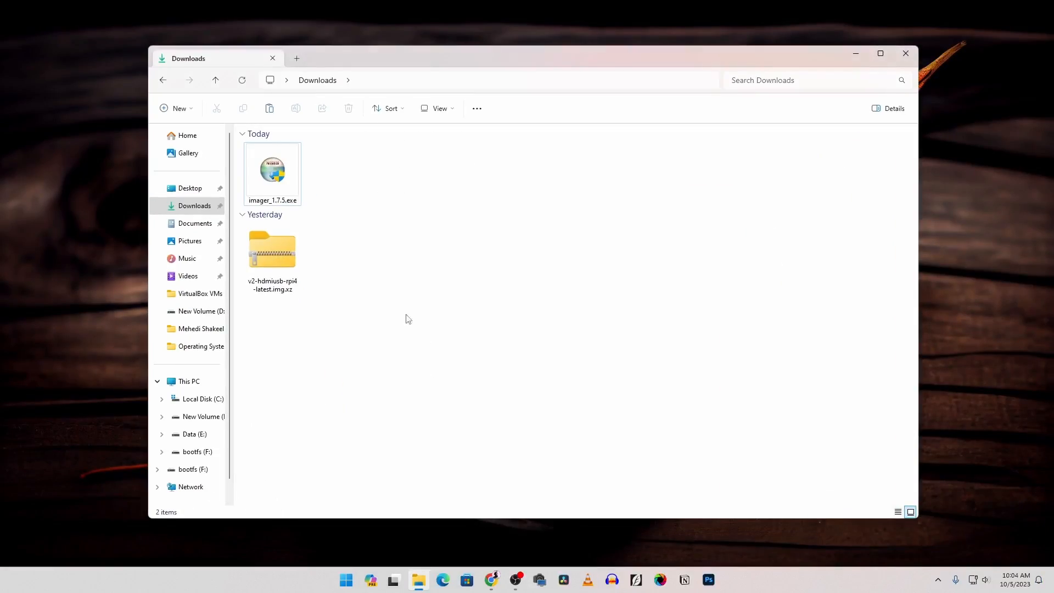
mouse_move(275, 263)
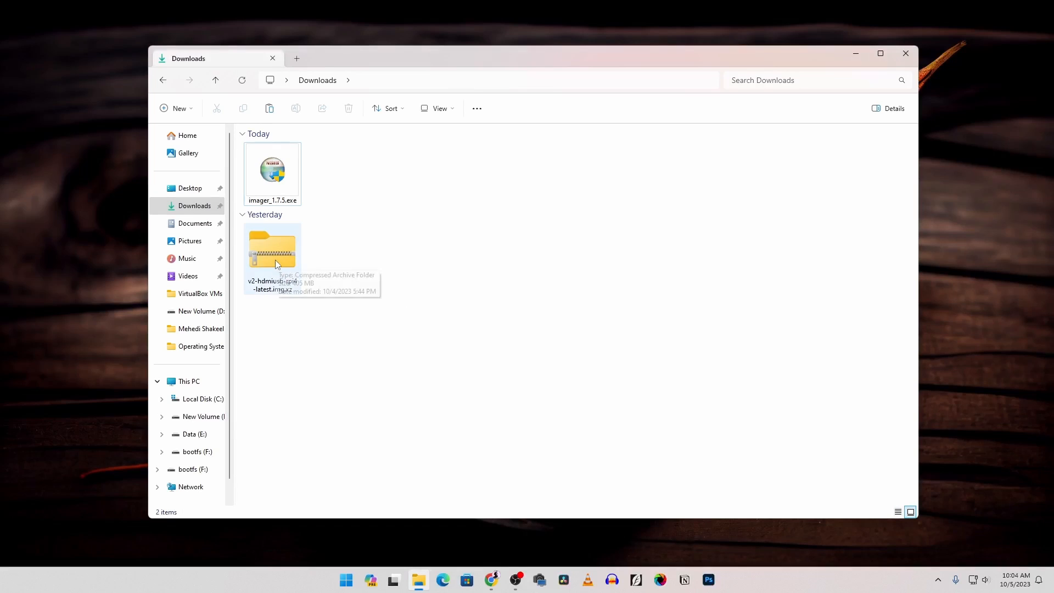
click(272, 171)
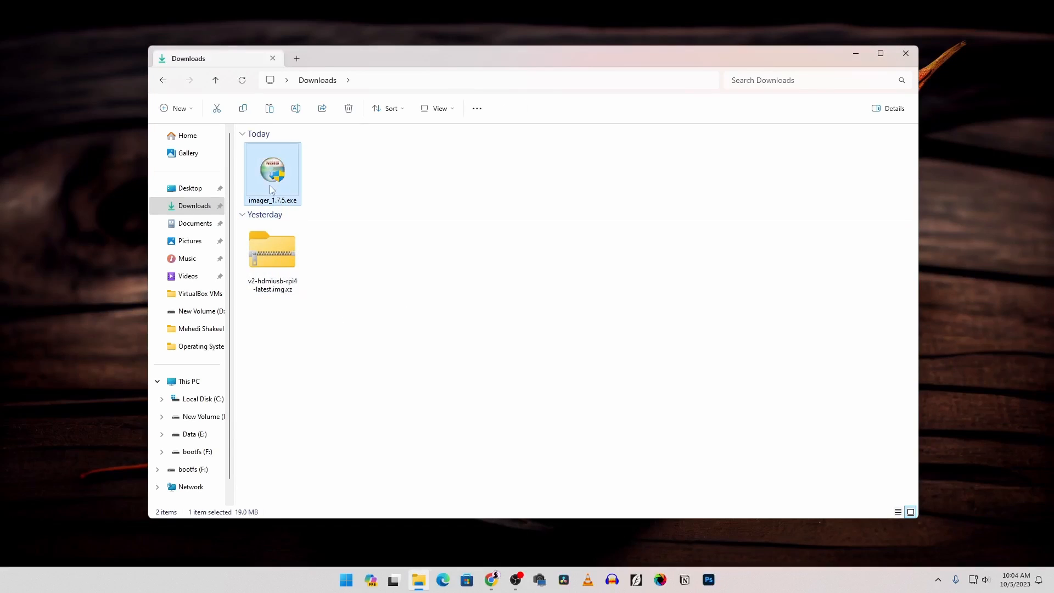
mouse_move(302, 198)
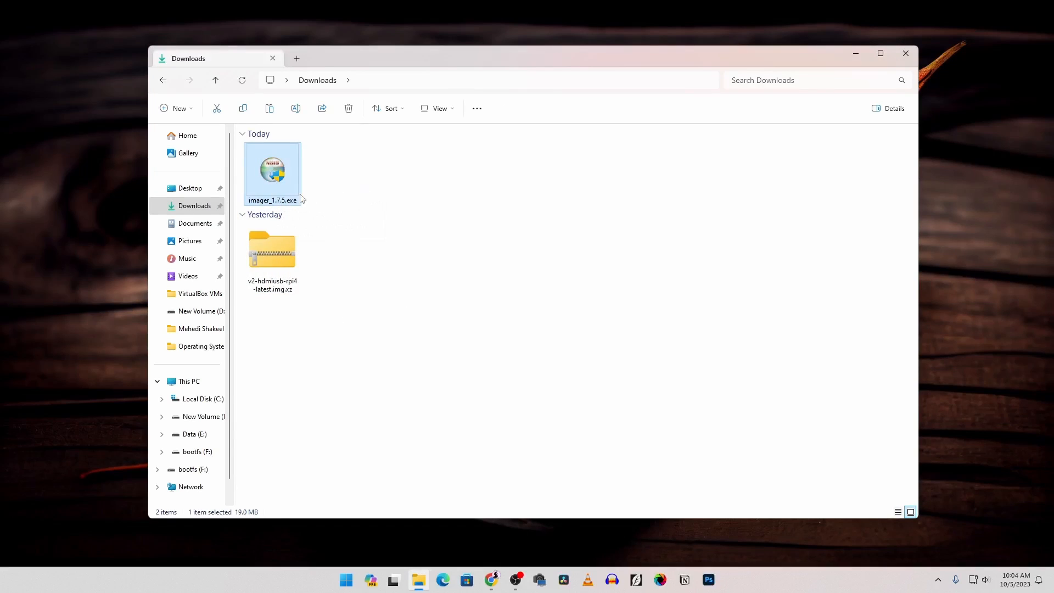
mouse_move(289, 187)
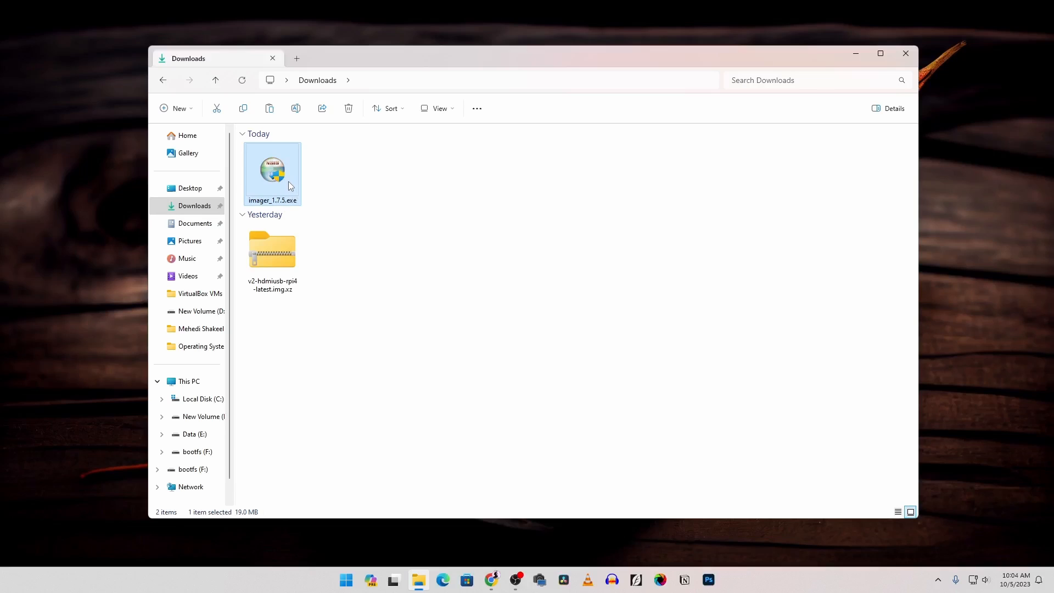
double_click(272, 169)
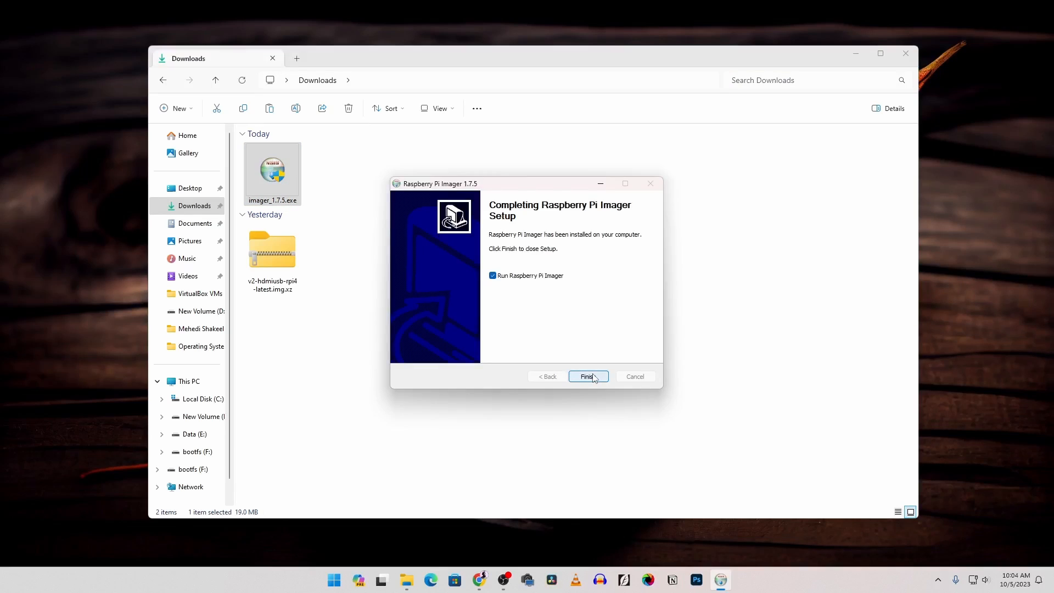
Launch the imager, select custom image v2-hdmiusb-rpi4-latest.img.xz and the 32.2 GB USB storage
click(587, 376)
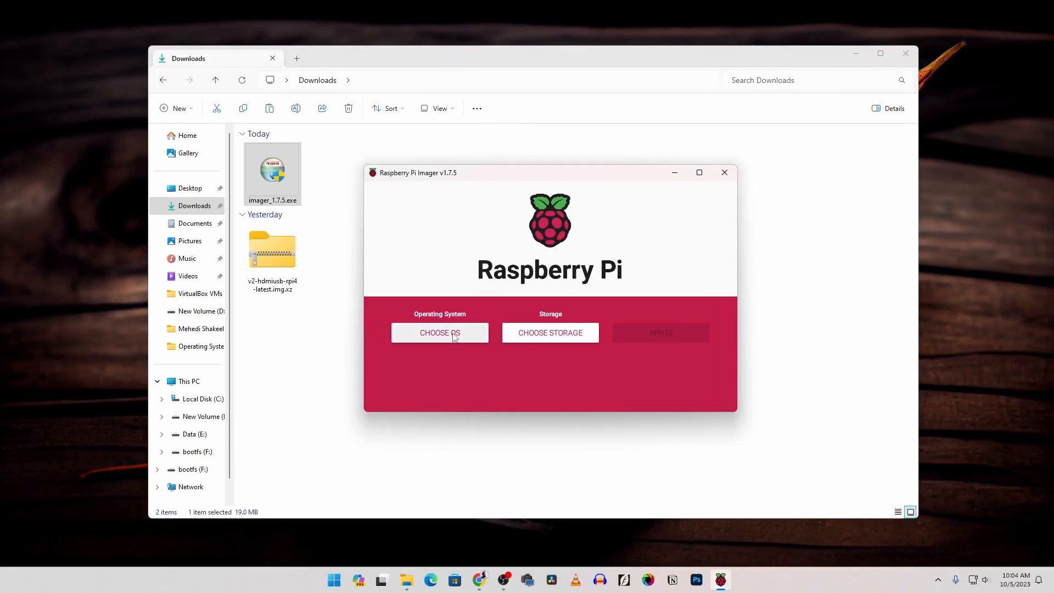
click(440, 332)
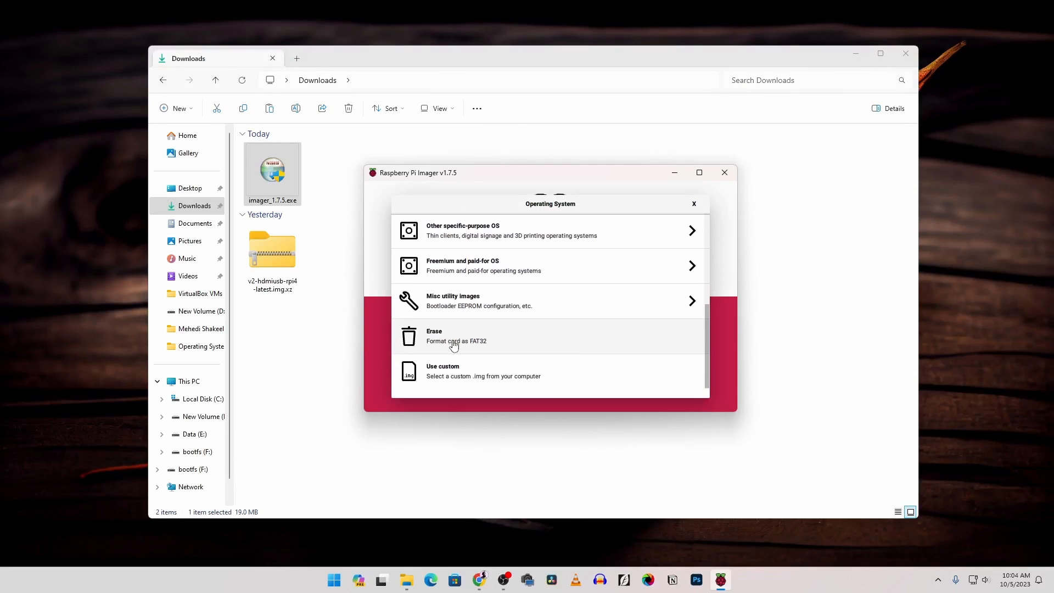
click(456, 371)
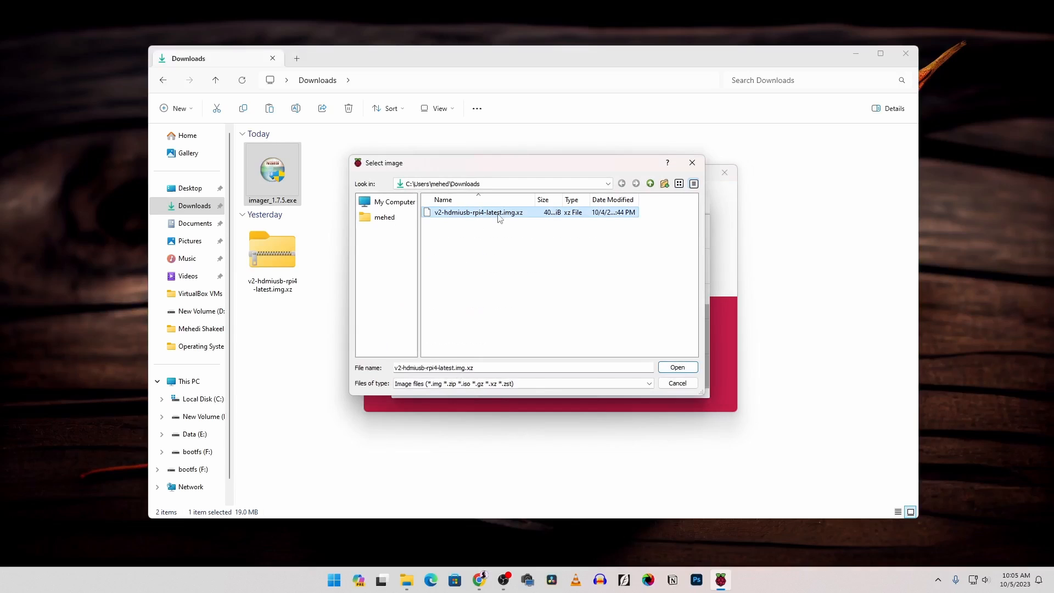
click(678, 366)
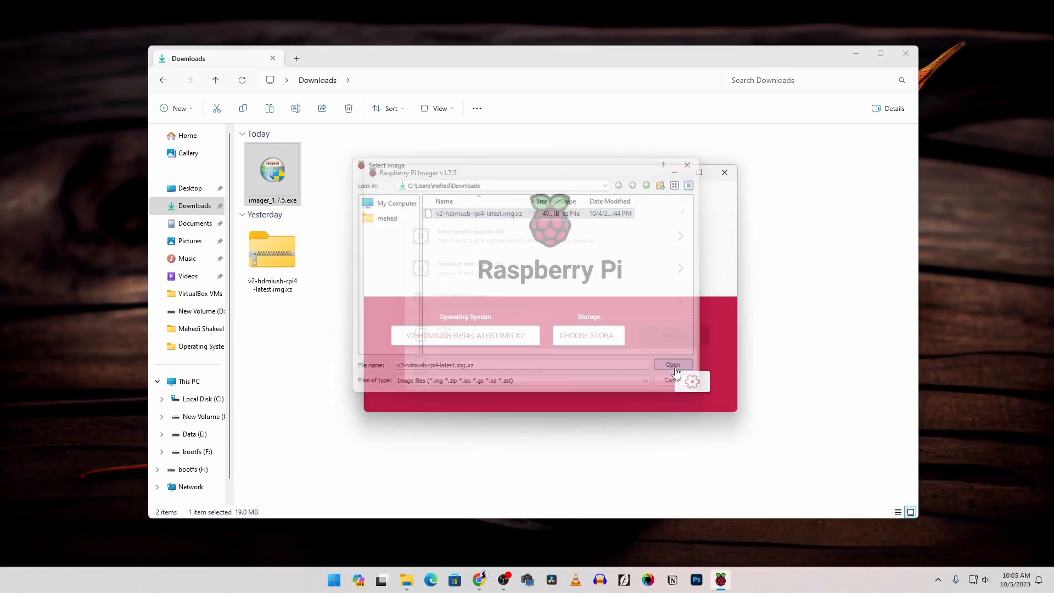
click(673, 365)
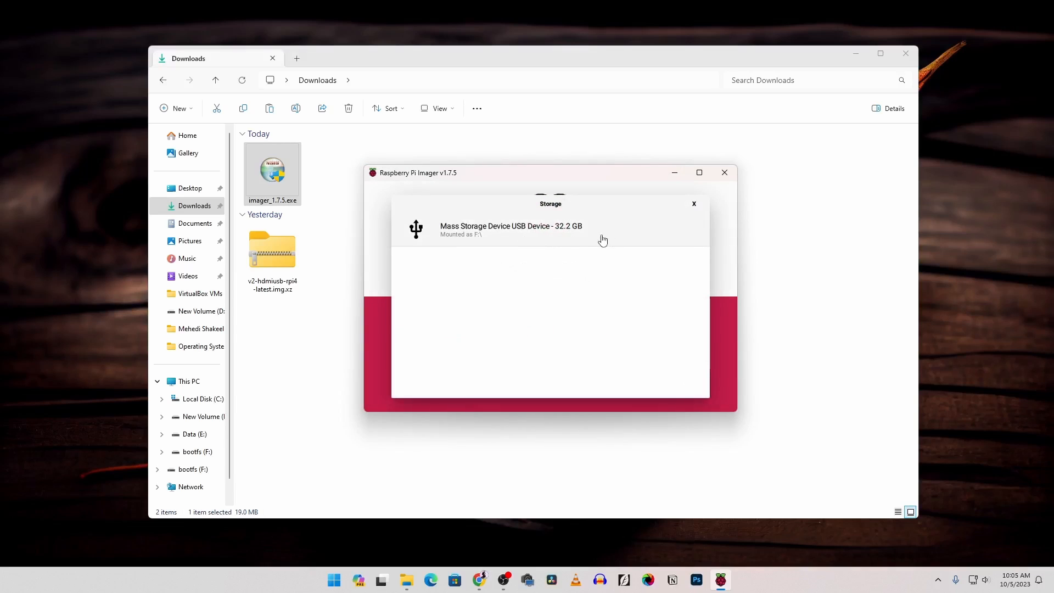
click(511, 228)
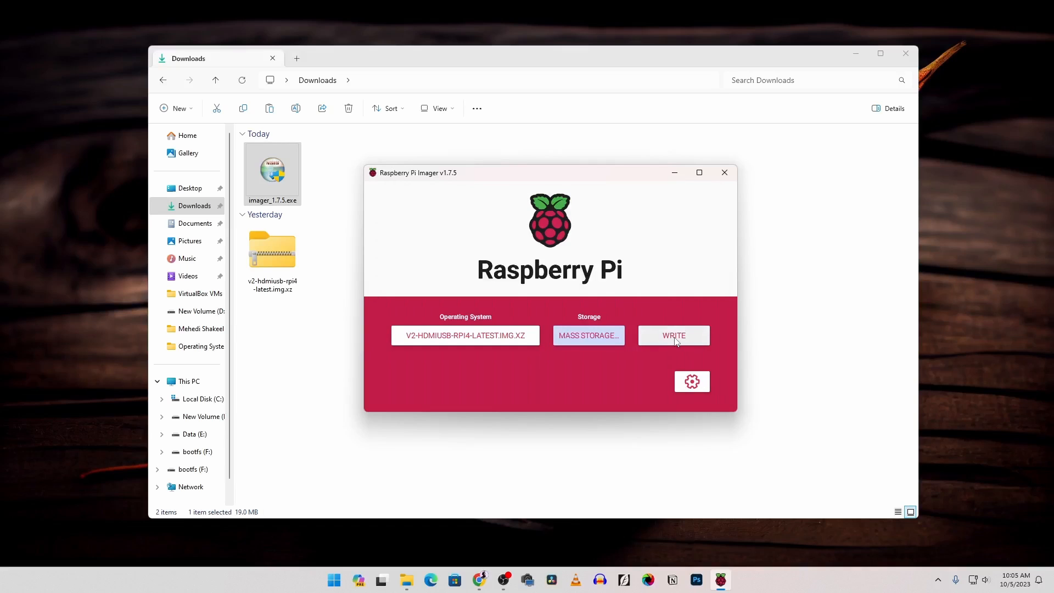
Write the PiKVM image to the USB card and close the imager when finished
click(674, 336)
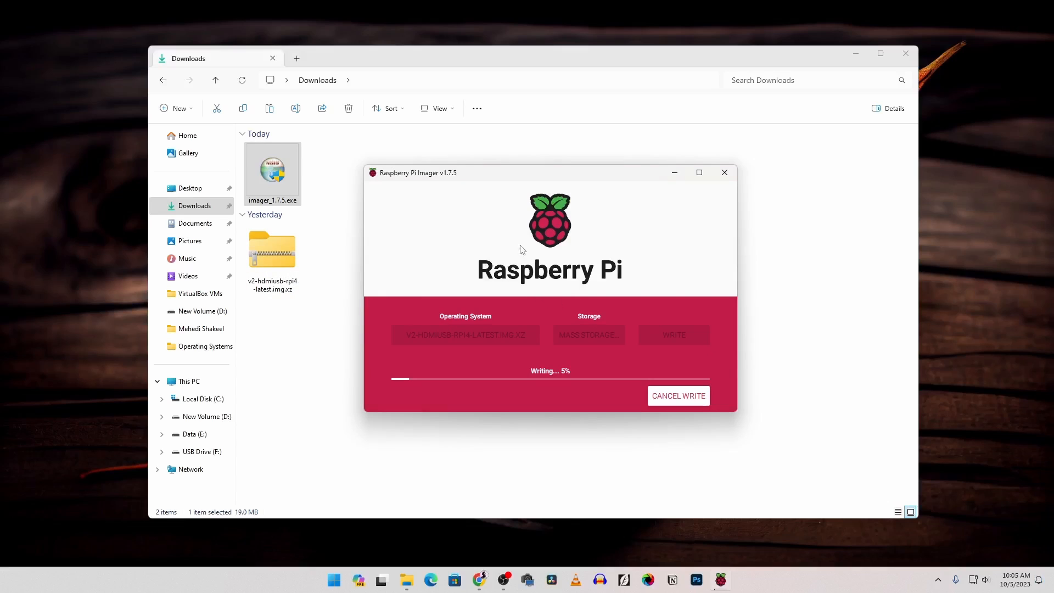
mouse_move(520, 245)
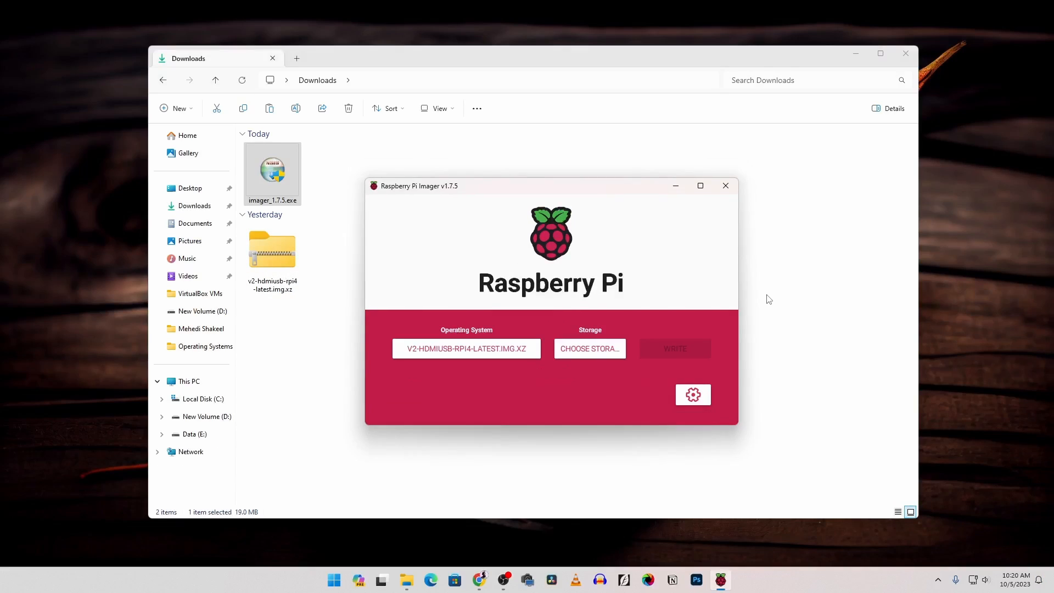
mouse_move(718, 278)
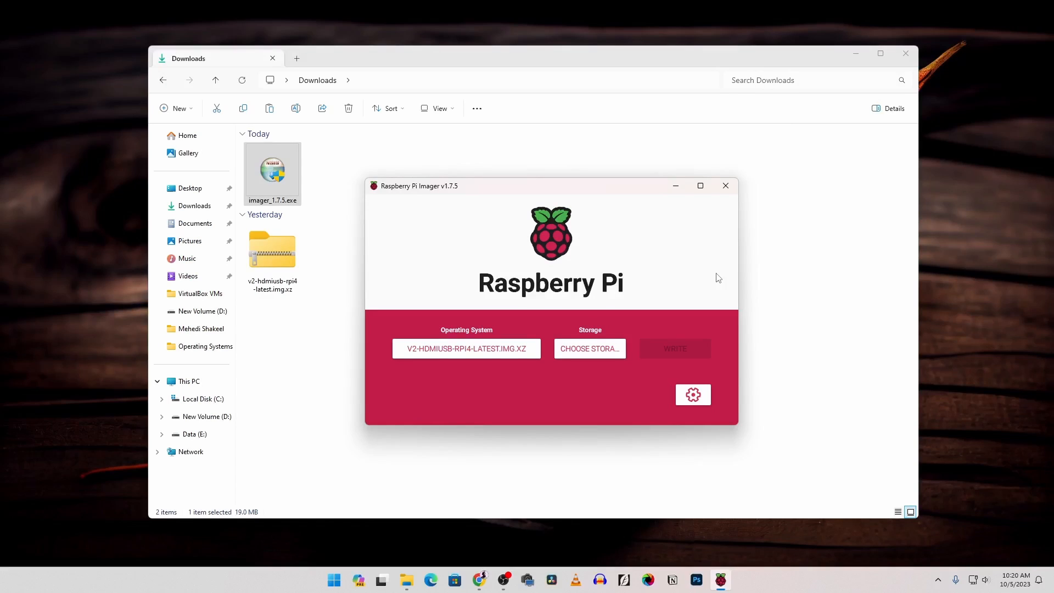
mouse_move(726, 185)
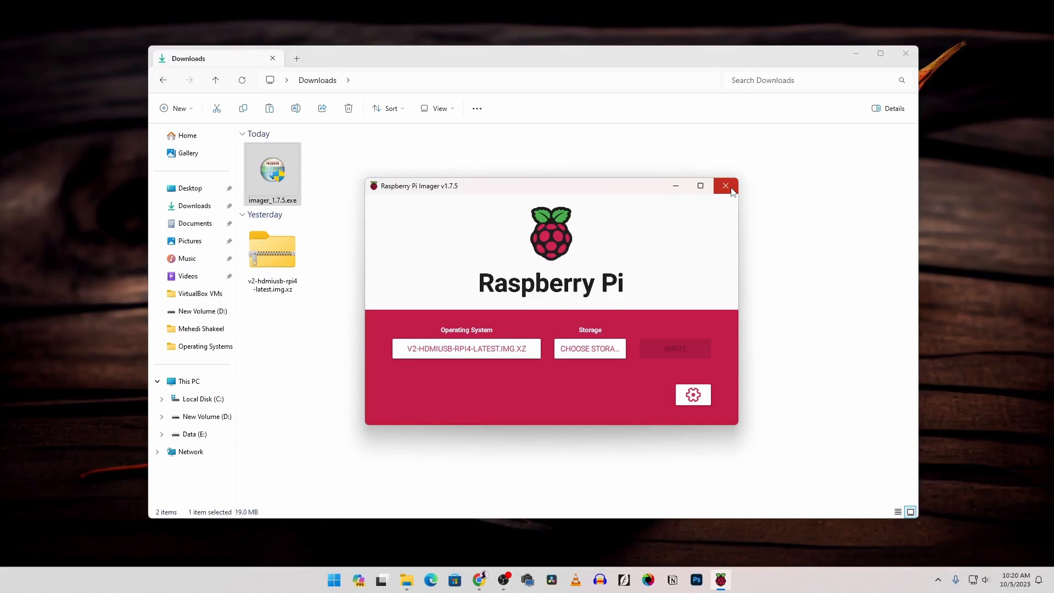
click(726, 186)
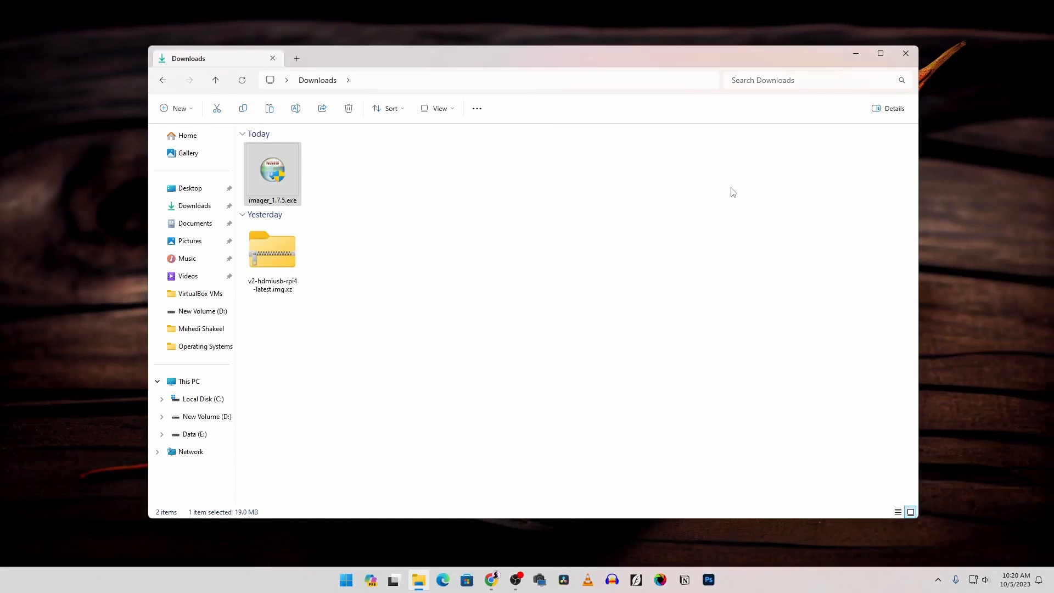
From This PC, open the PIBOOT (F:) drive and scroll to pikvm.txt
click(189, 382)
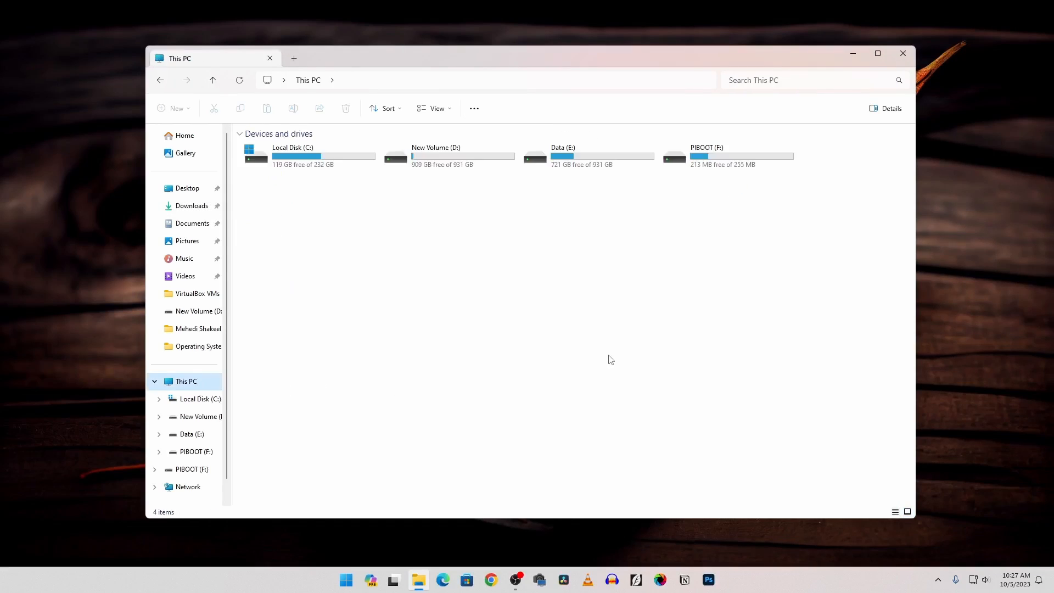
mouse_move(743, 165)
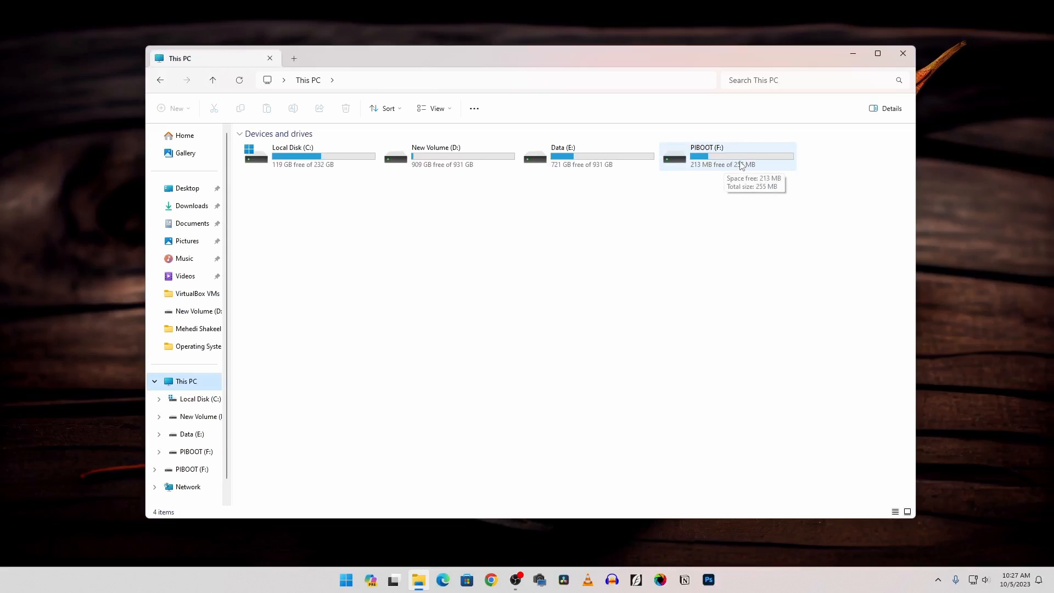
mouse_move(735, 160)
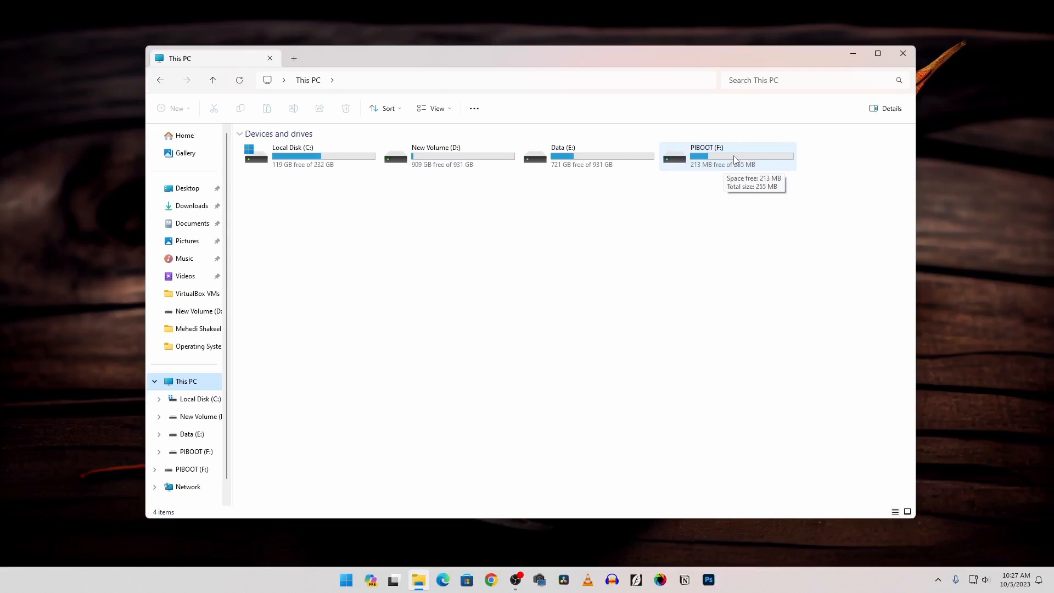
double_click(722, 156)
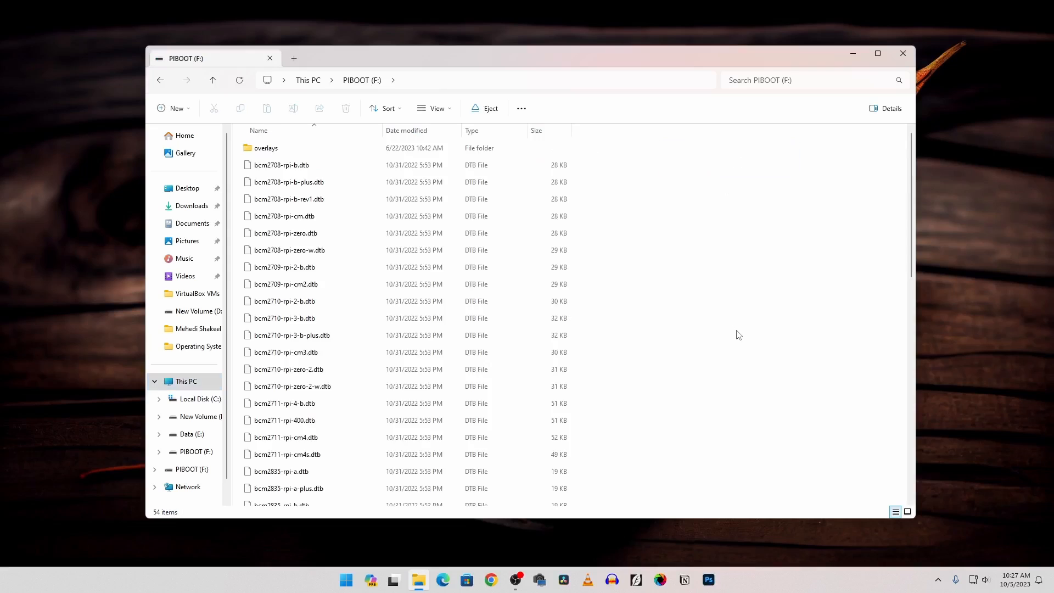
scroll(down, 3)
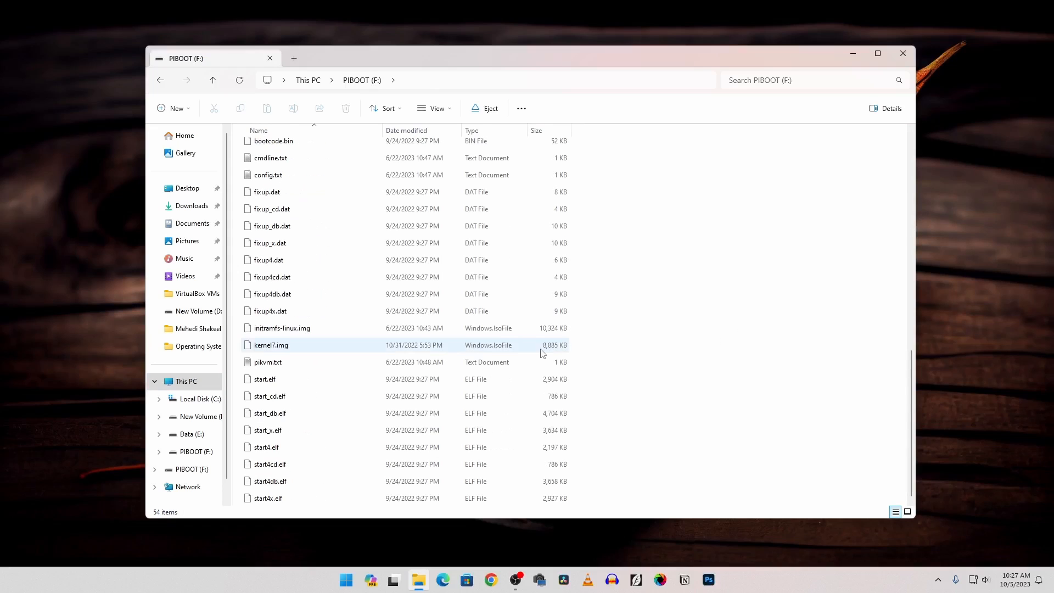
Open pikvm.txt for editing and add the WIFI_ESSID line for the SS Tec Tutorials network
right_click(268, 362)
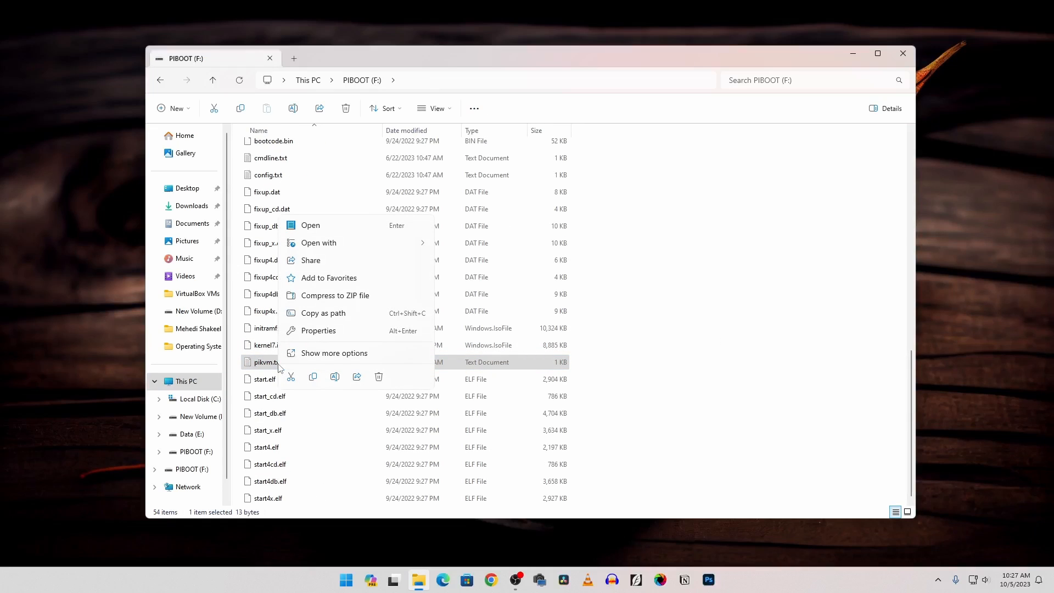
click(310, 225)
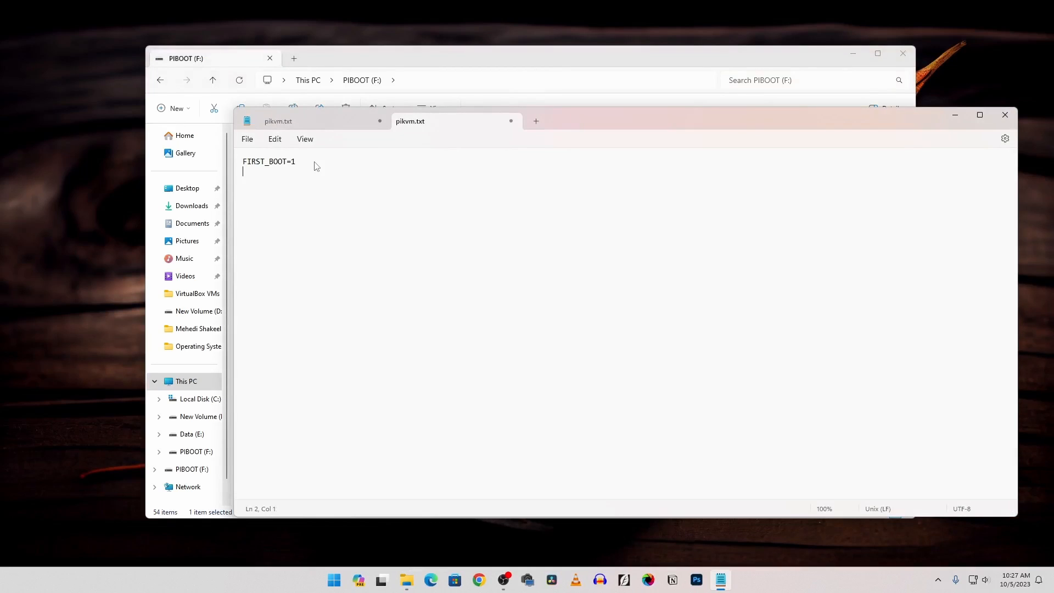
text(WIFI_)
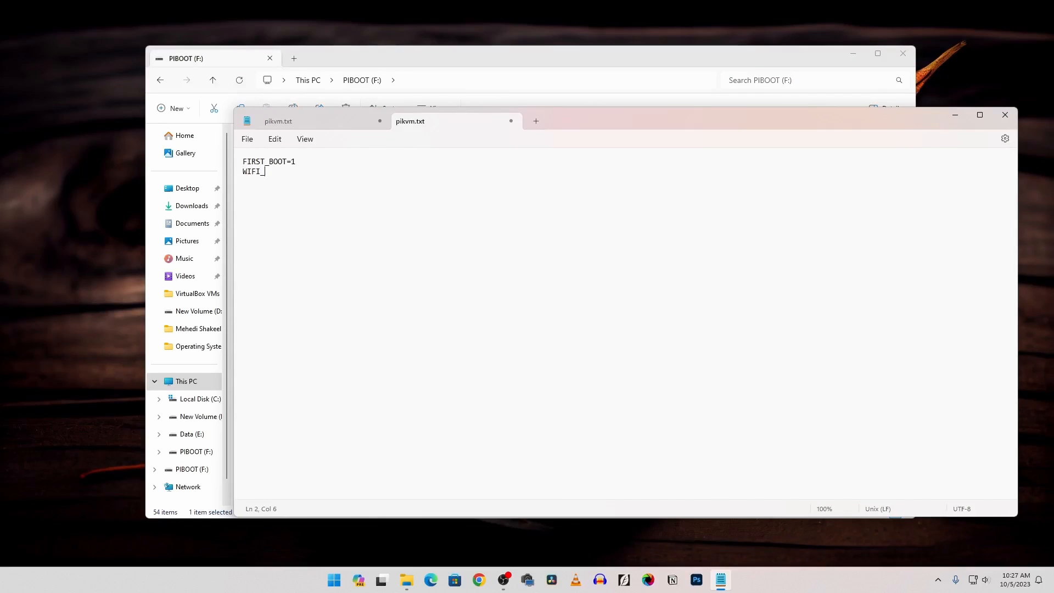
text(ESSID=)
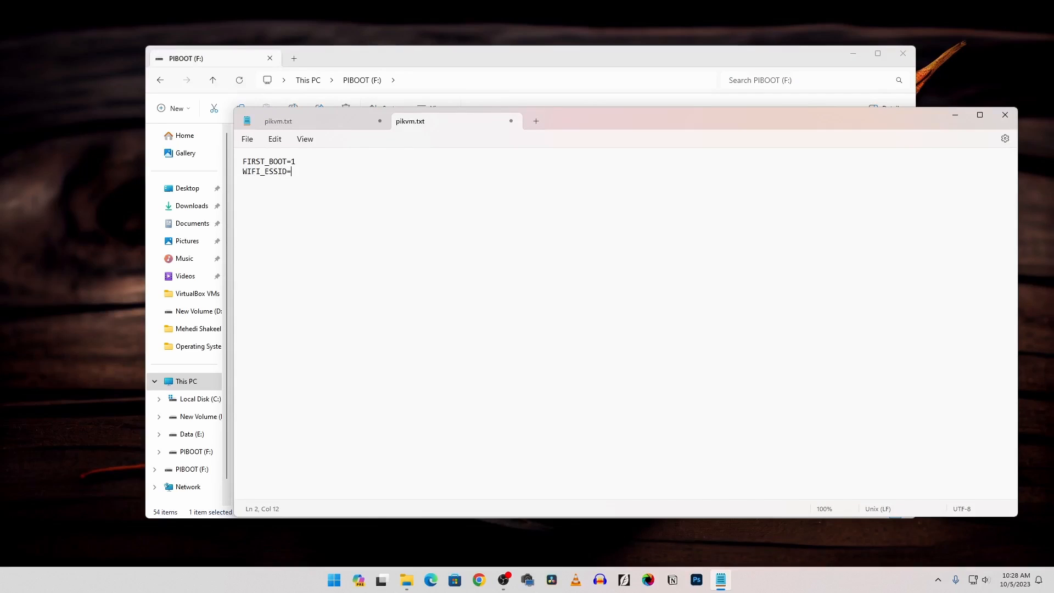
text("SS)
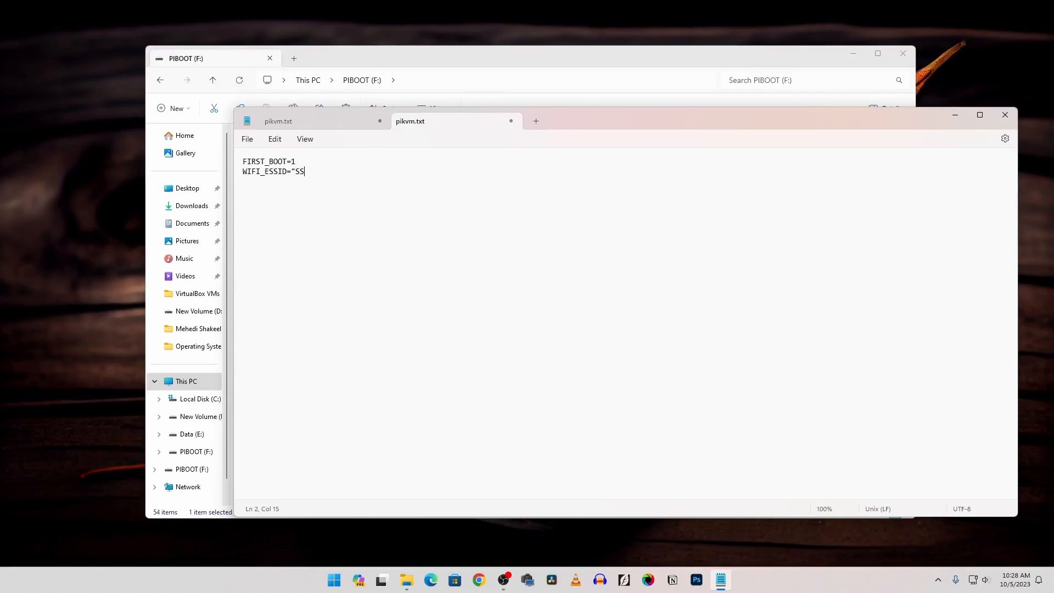
text(Tec)
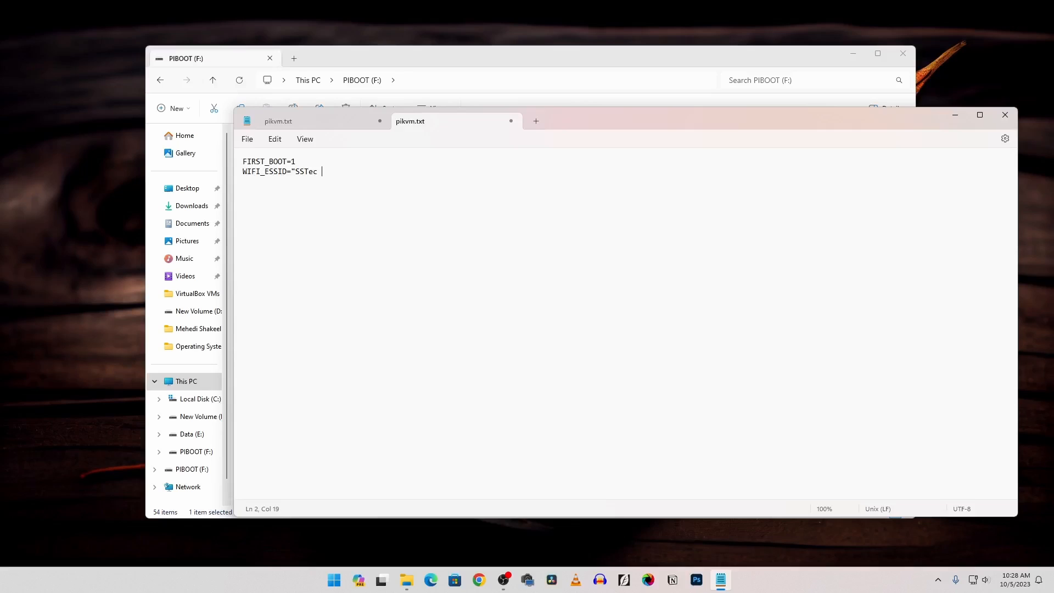
text(Tutorials")
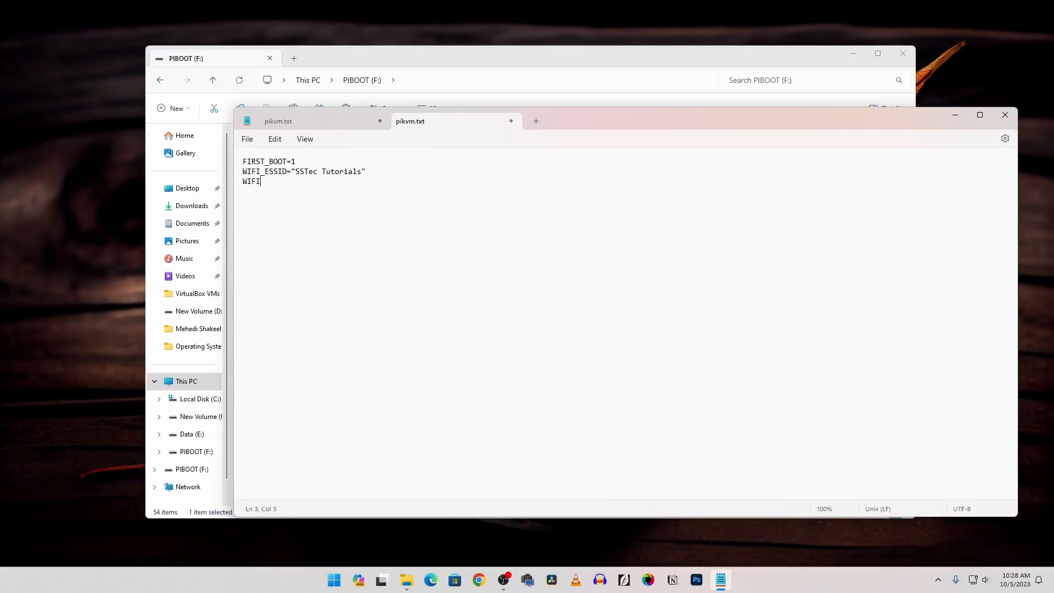
Add the WIFI_PASSWD line and close the edited file
text(_PASSW)
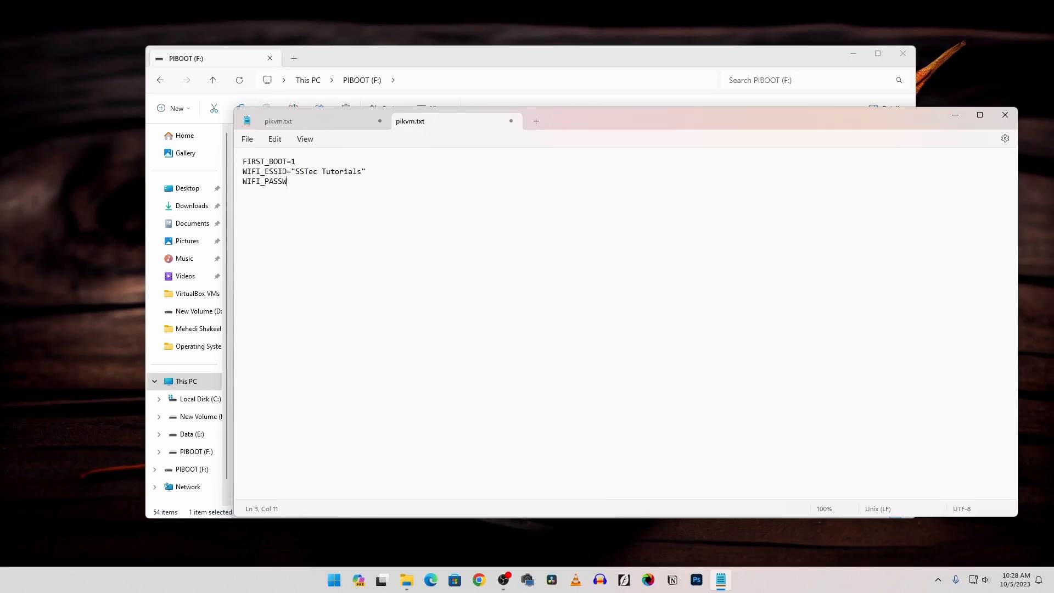
text(D=")
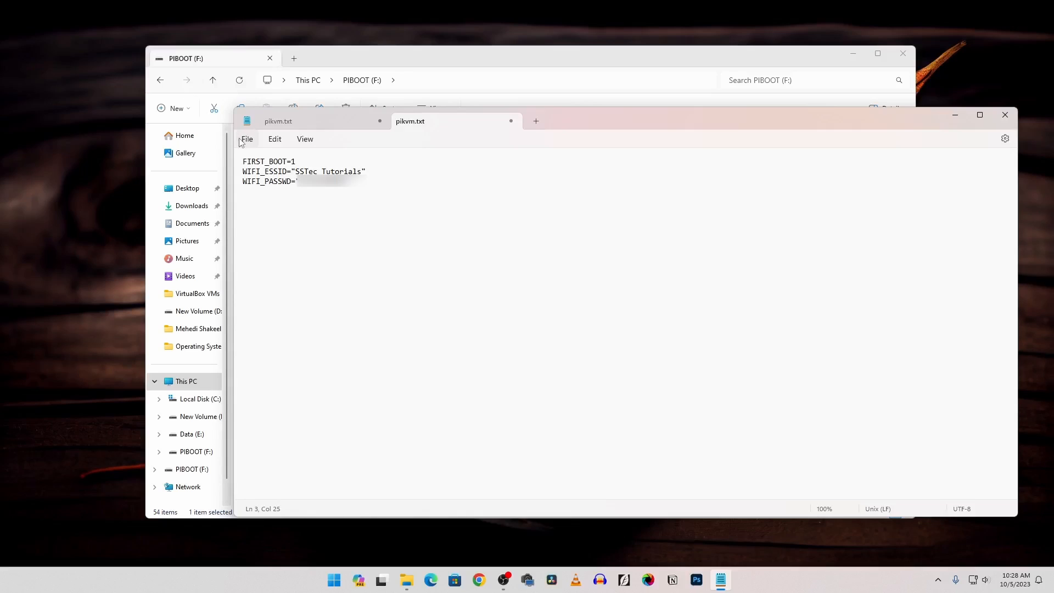
mouse_move(1005, 115)
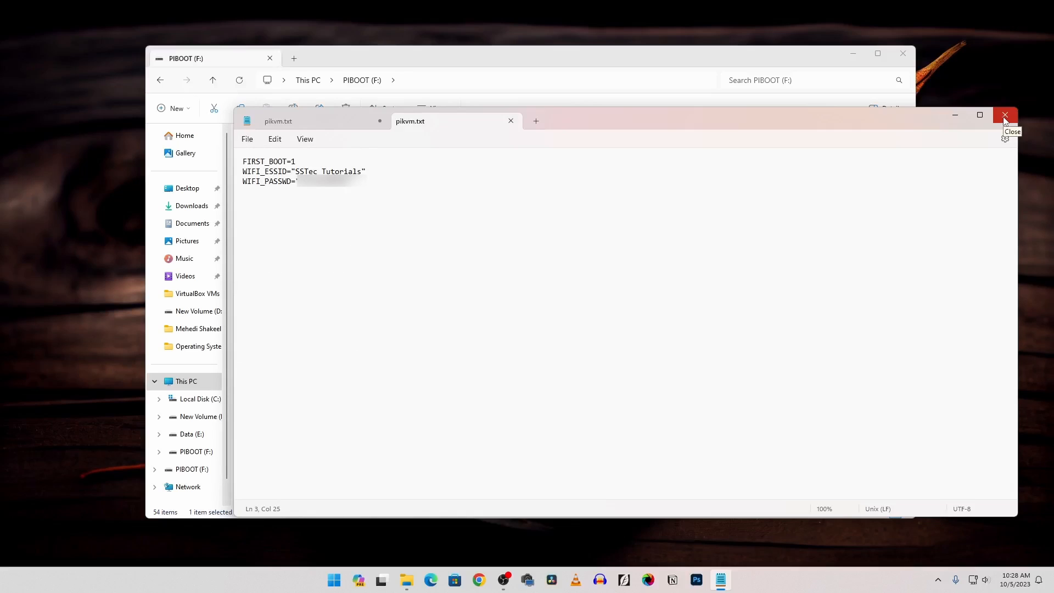
click(1005, 115)
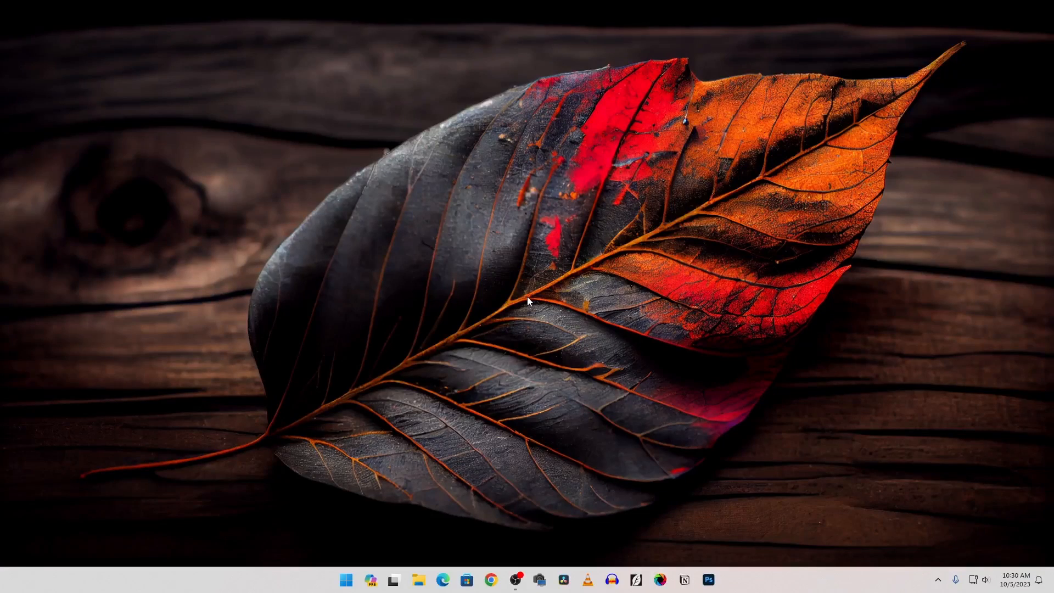
mouse_move(490, 555)
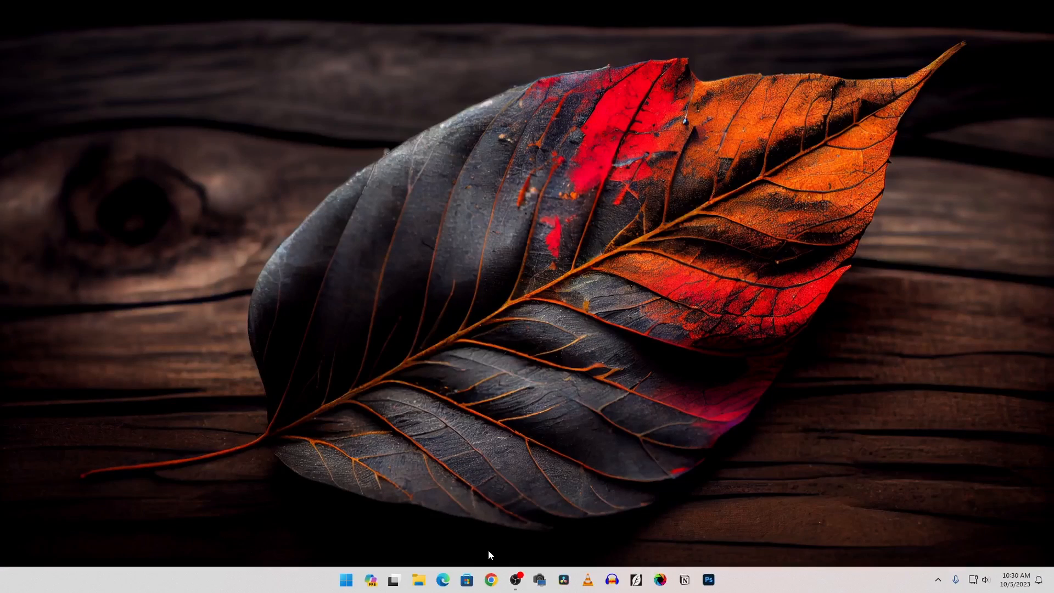
Open the router admin at 192.168.0.1 and select pikvm's assigned IP address
click(490, 580)
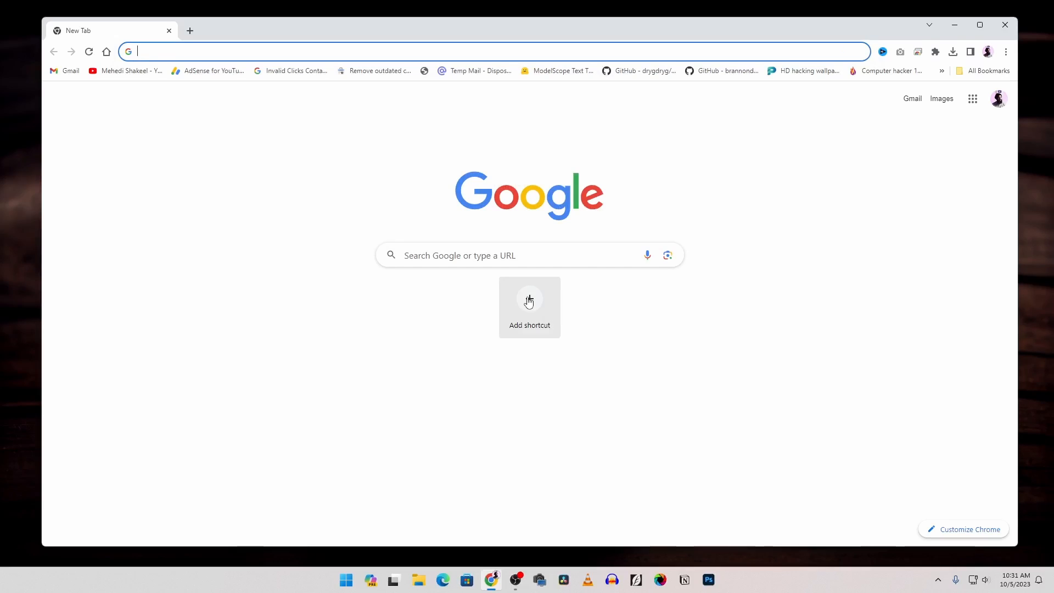
text(192.168.0.1)
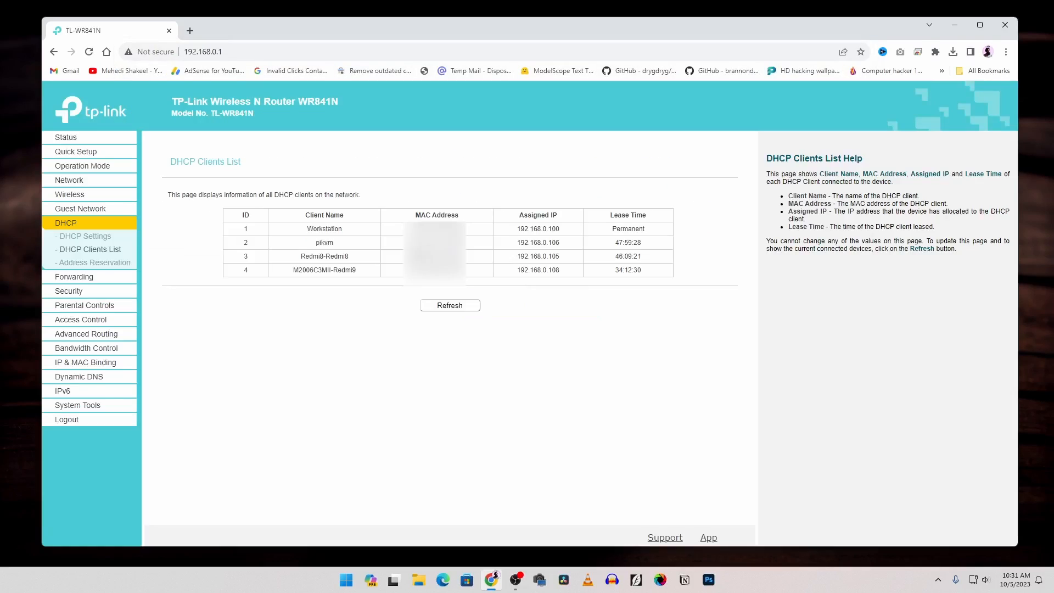
double_click(324, 243)
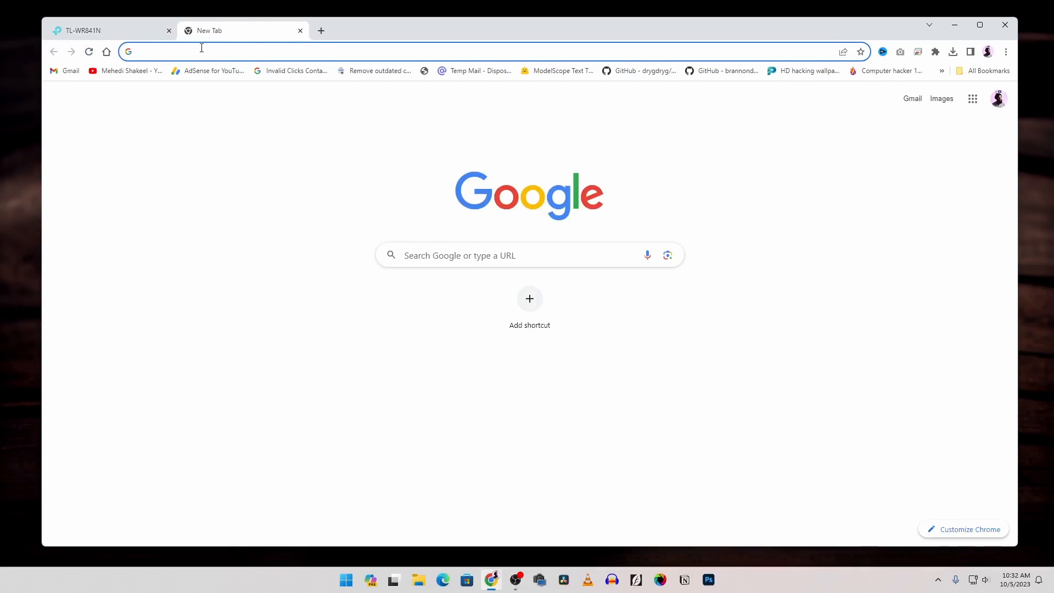
Load 192.168.0.106 and proceed past the unsafe certificate warning
text(192.168.0.106)
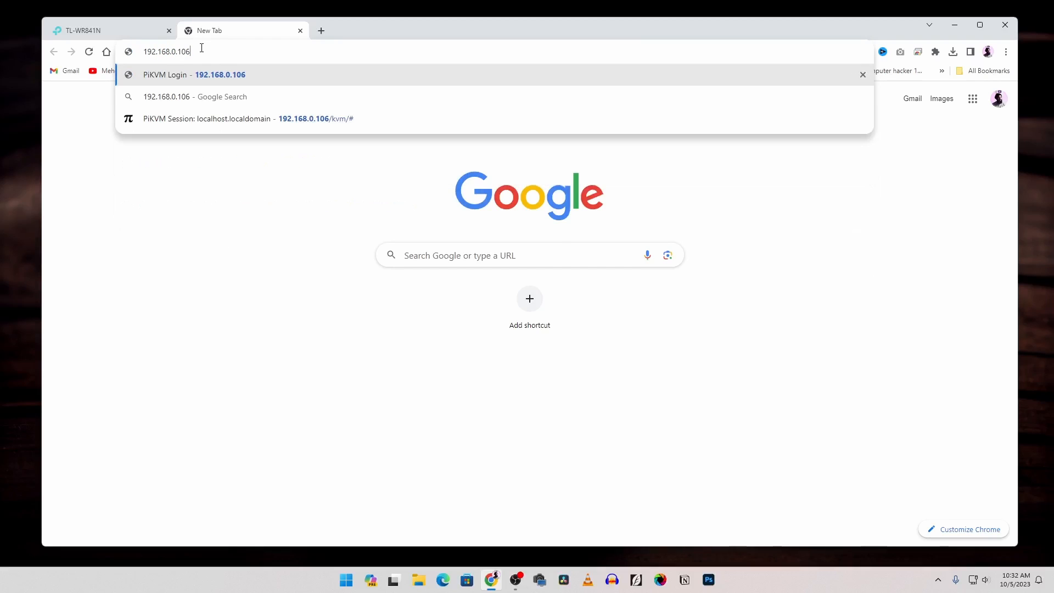
key(Enter)
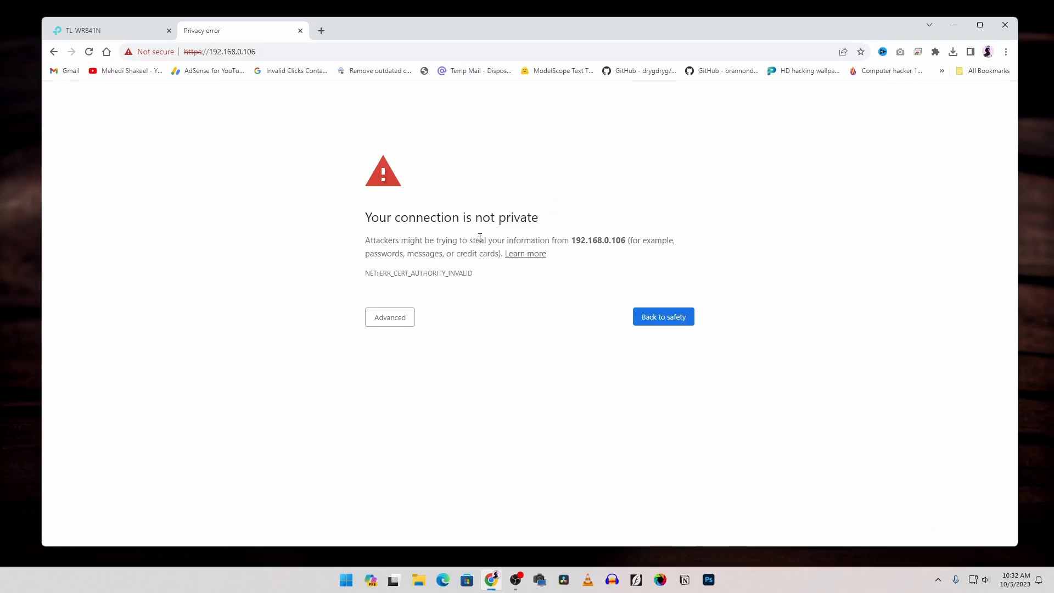
click(390, 317)
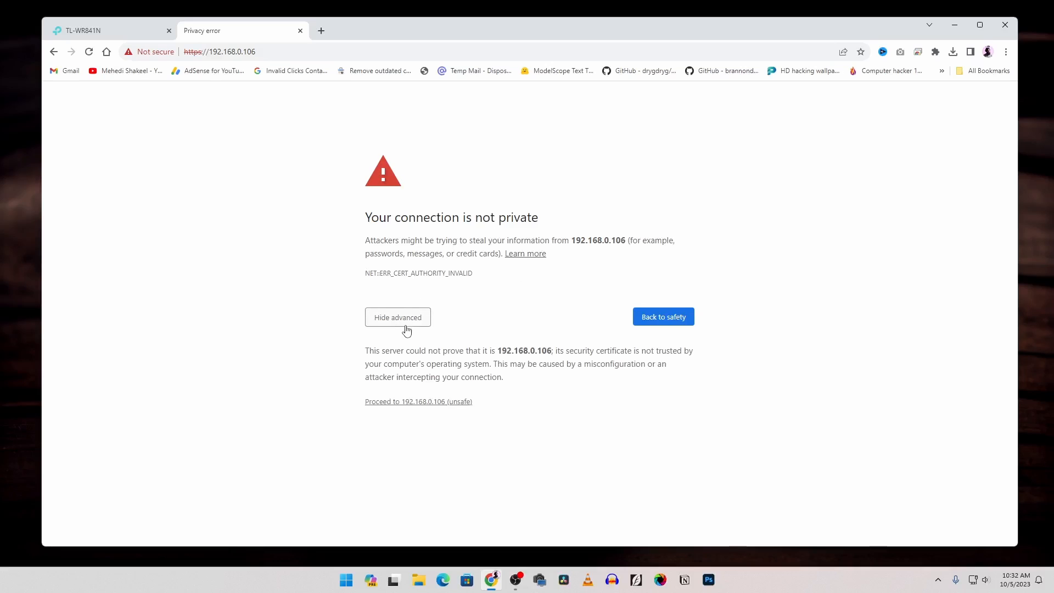
click(419, 401)
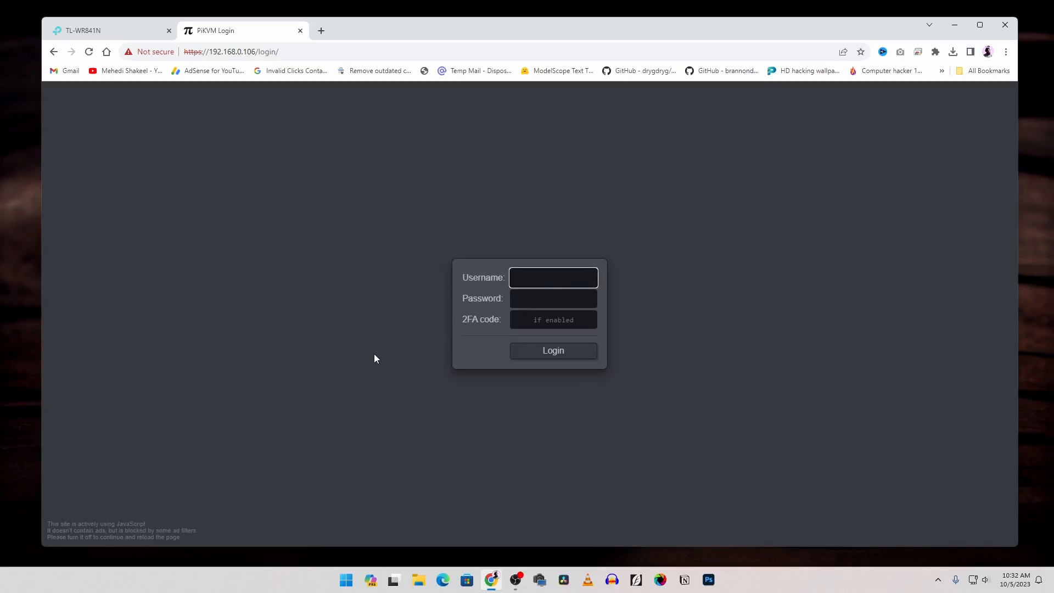
Log in to PiKVM as admin and launch the KVM session
click(553, 277)
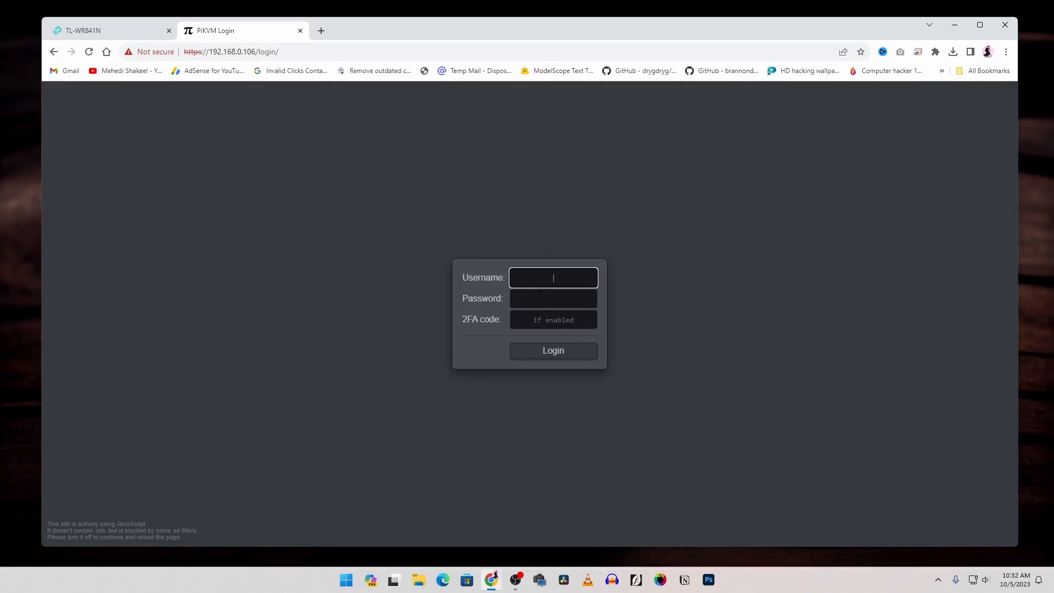
text(admin)
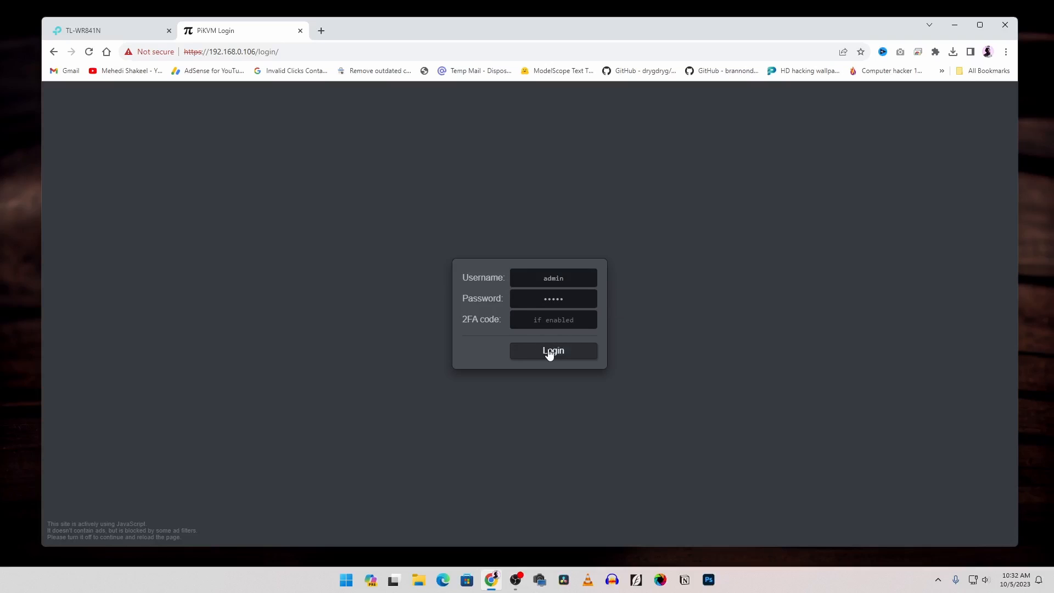
click(553, 351)
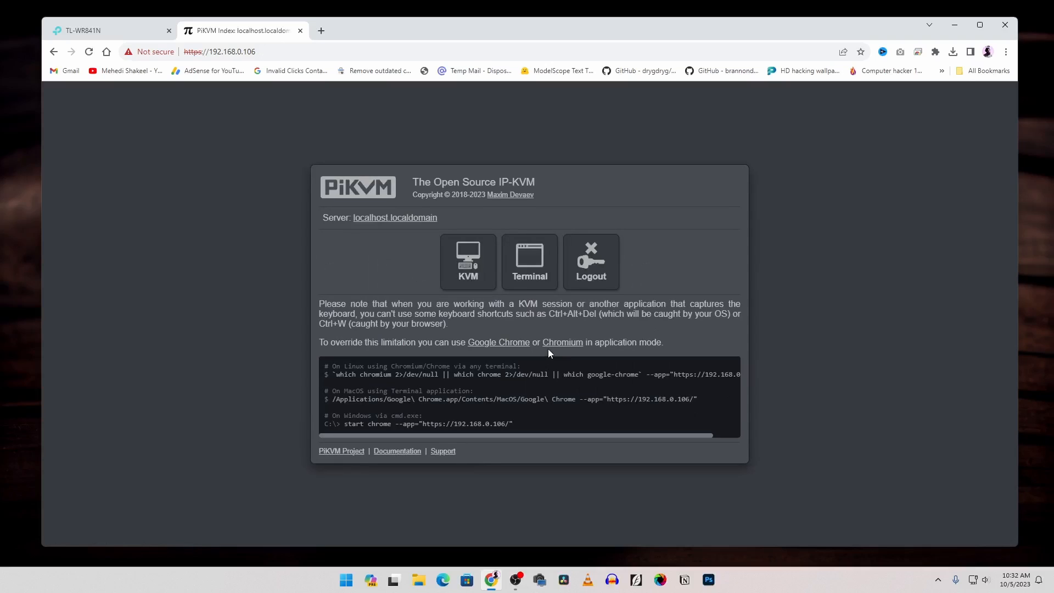
mouse_move(425, 383)
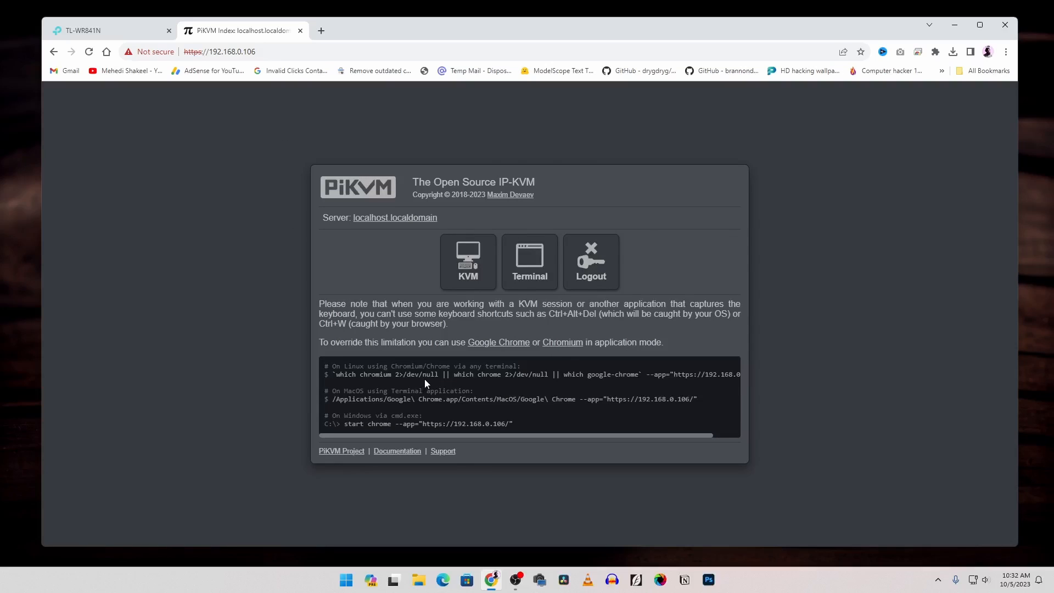
click(468, 262)
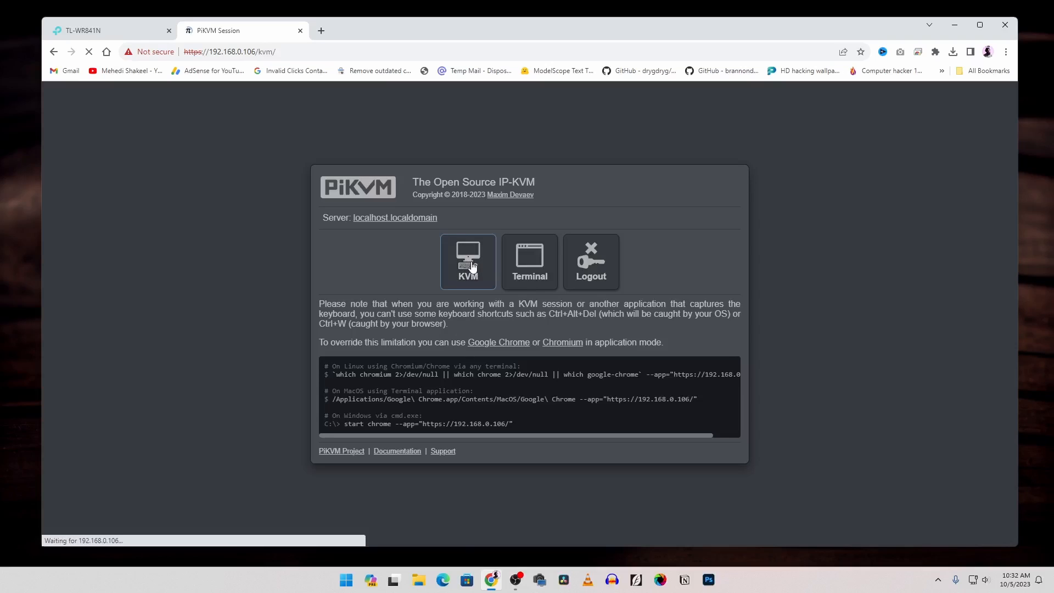
Open the 1920x1080 KVM stream and place the virtual keyboard to the right of it
click(468, 261)
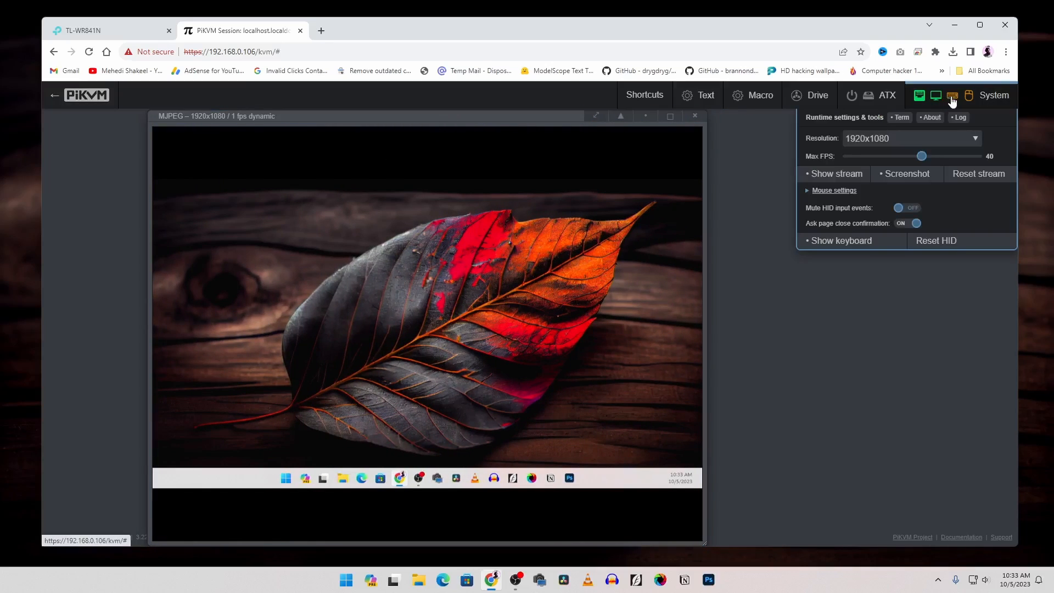
click(952, 96)
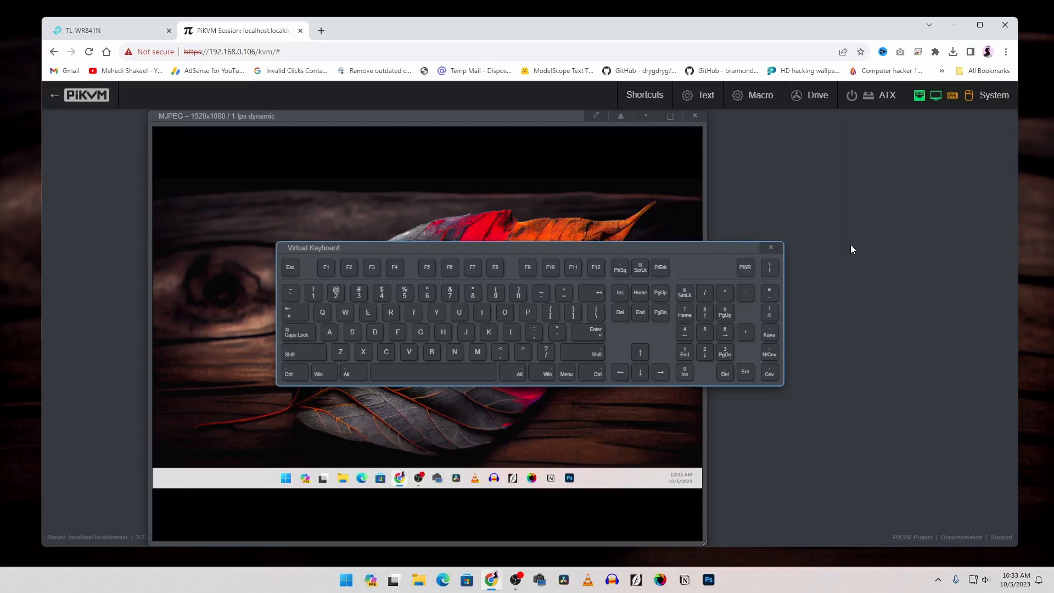
drag(312, 248, 534, 301)
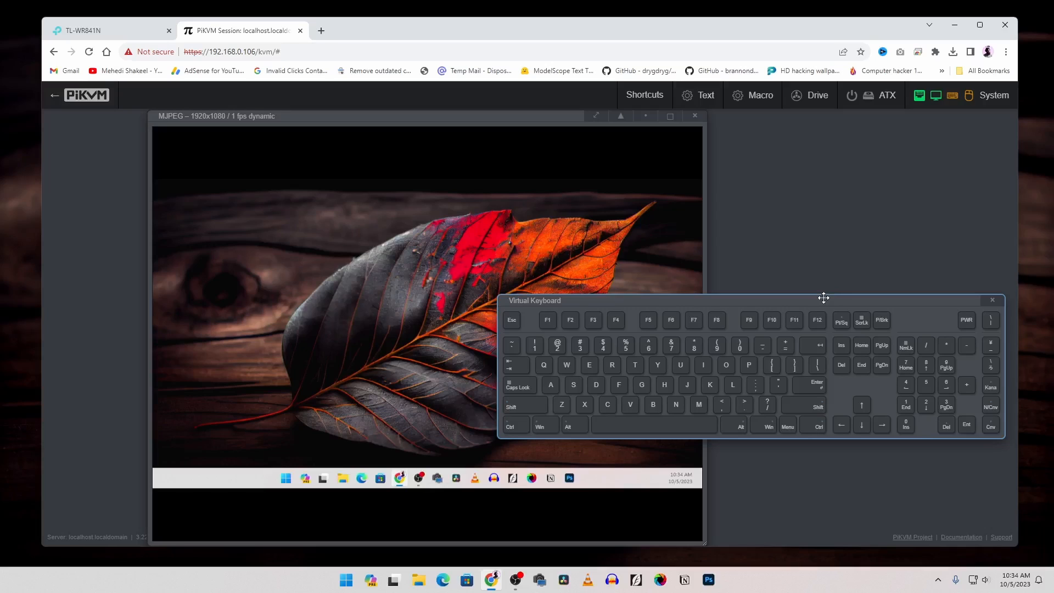
drag(824, 300, 818, 347)
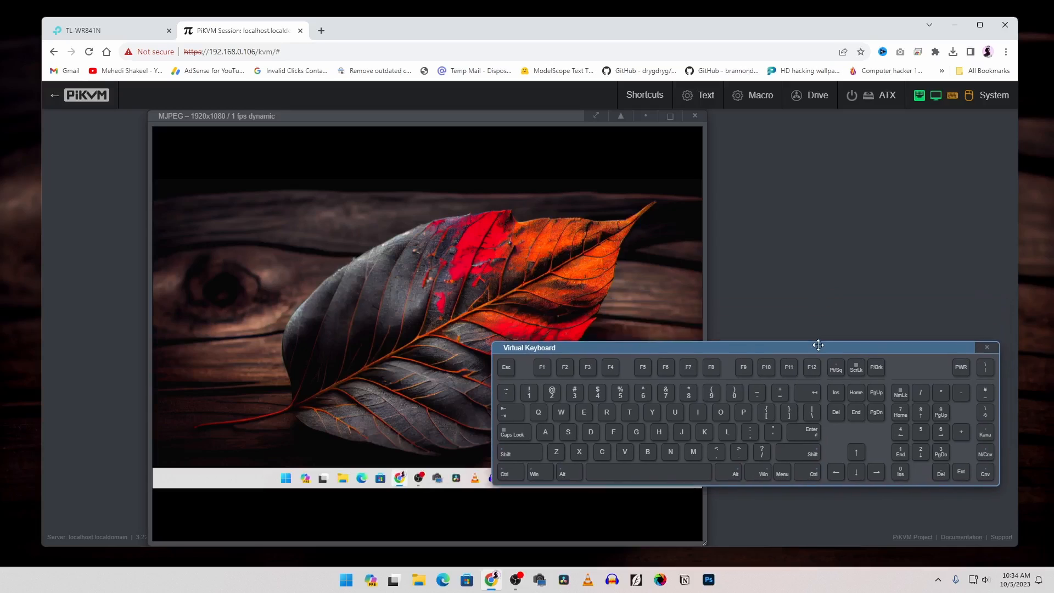
drag(818, 345, 822, 246)
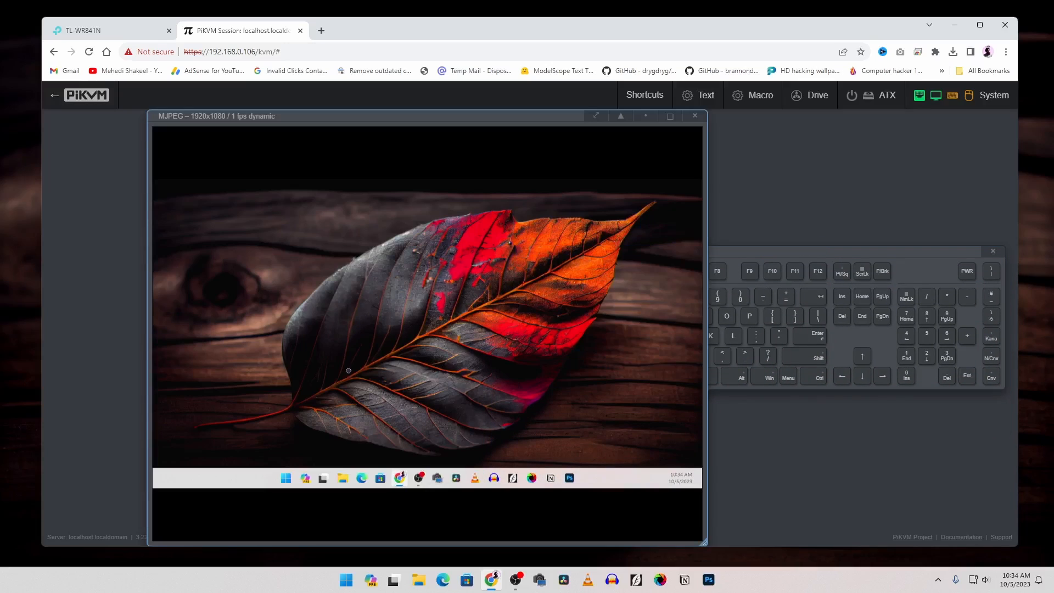
mouse_move(325, 266)
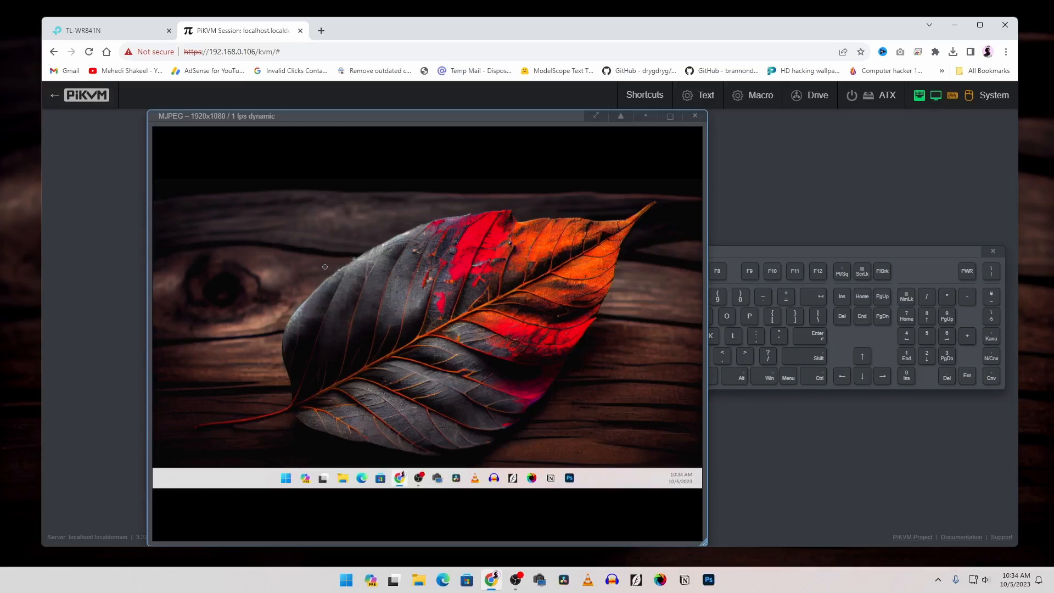